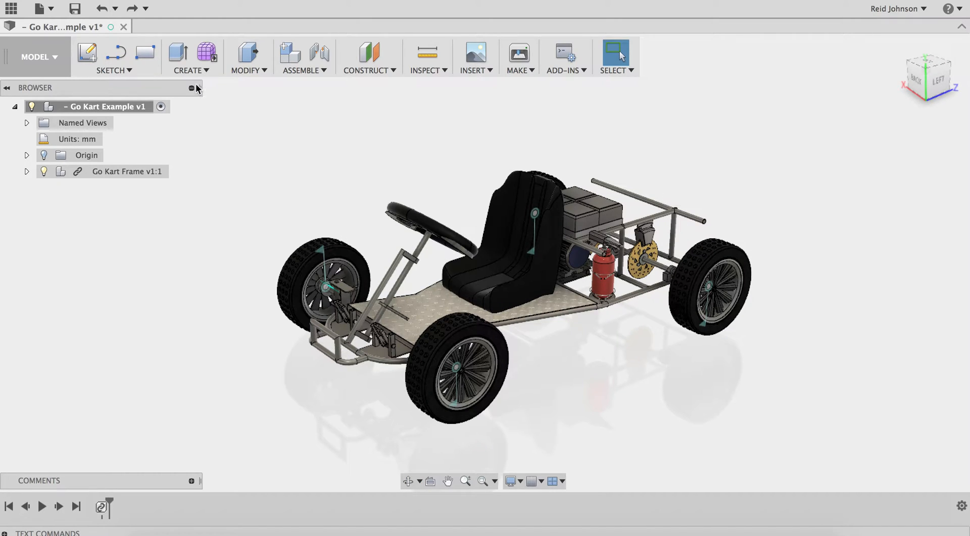
pyautogui.moveTo(206, 53)
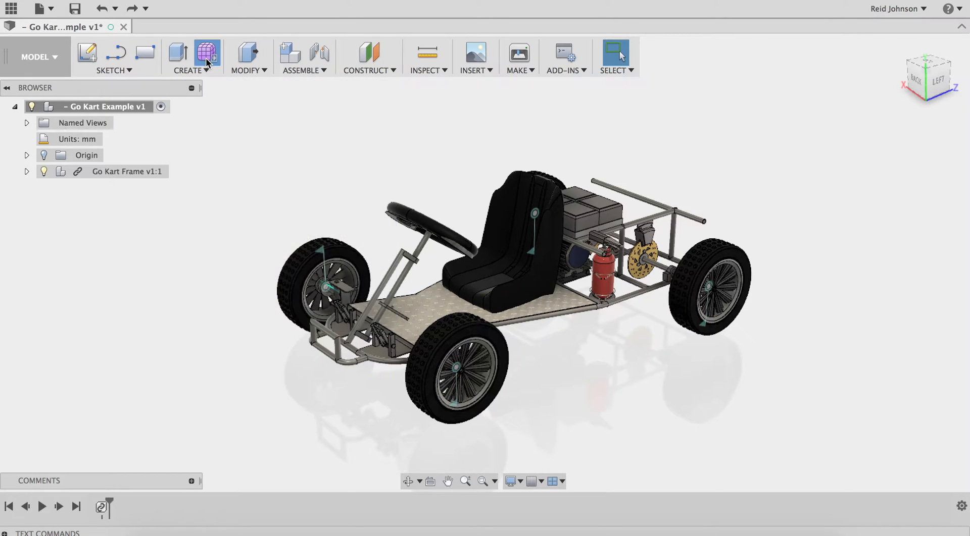
# Step: Enter the sculpt environment via Create Form and show the CREATE shapes list
pyautogui.click(207, 53)
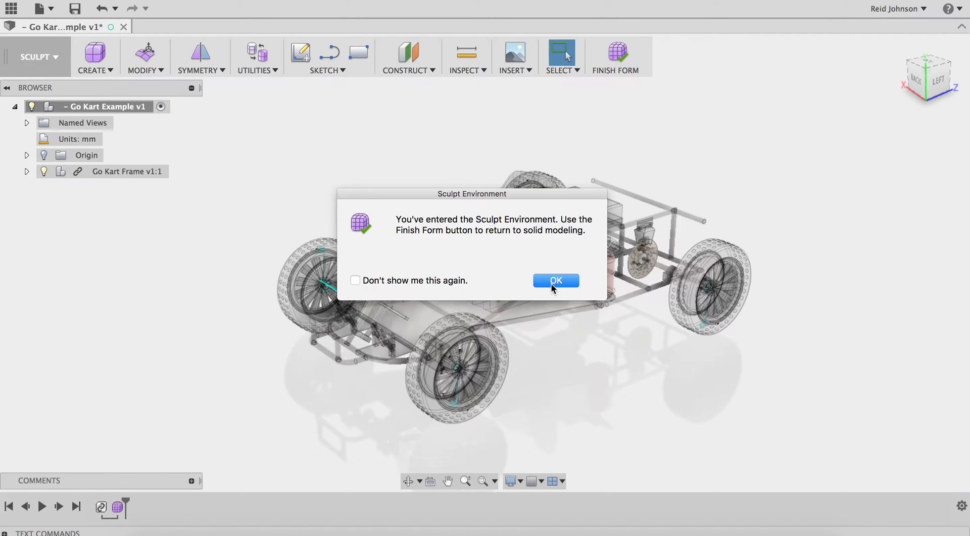
pyautogui.click(554, 281)
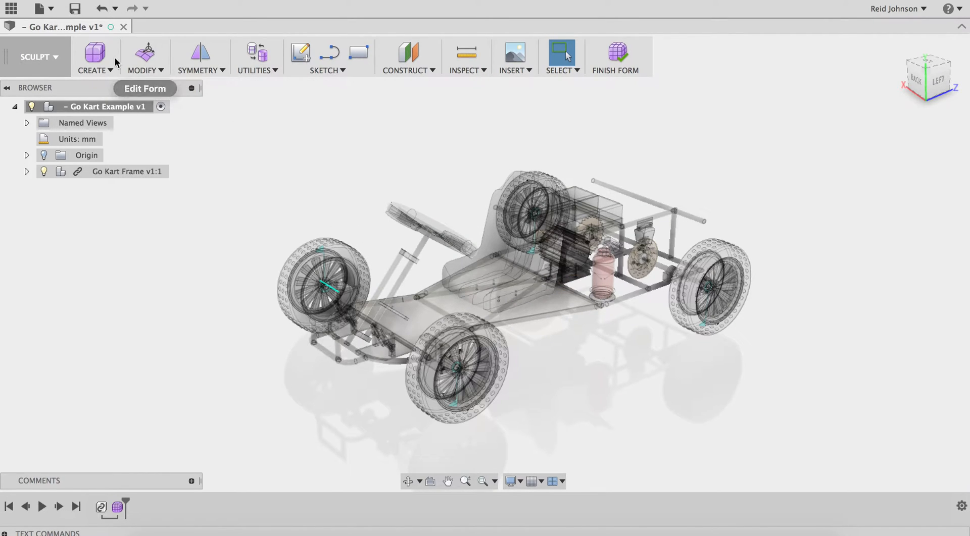
pyautogui.click(94, 57)
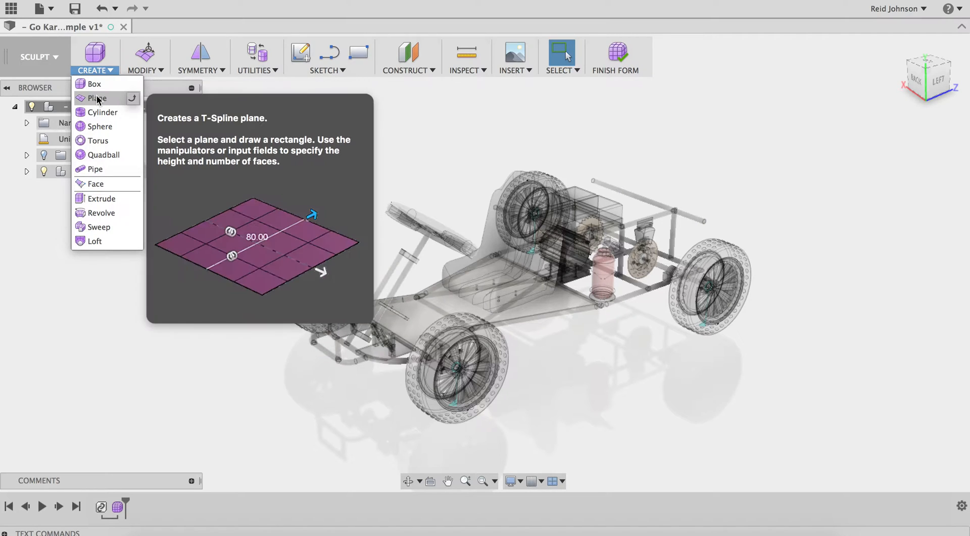
# Step: Draw a two-by-two-face T-spline plane about 835 × 581 mm on the ground plane
pyautogui.click(96, 99)
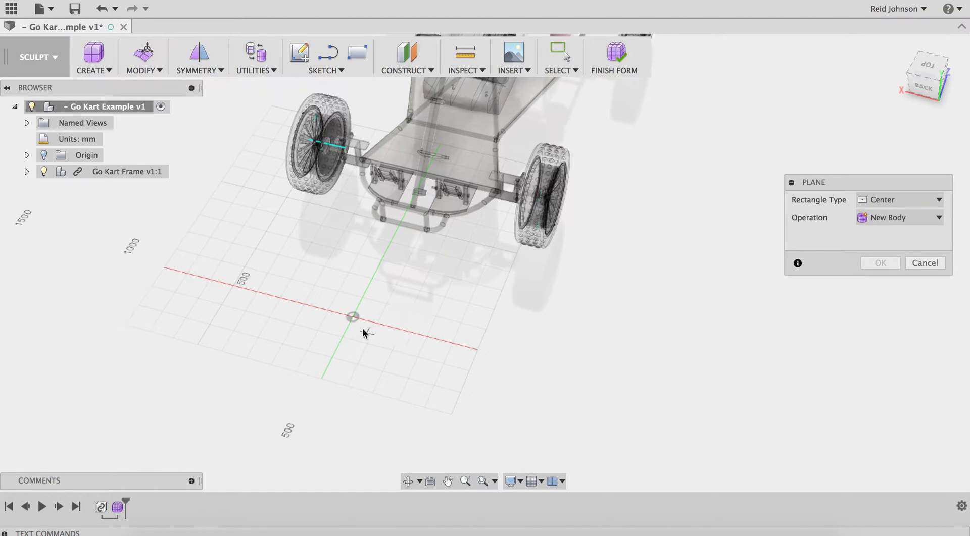
pyautogui.moveTo(353, 325)
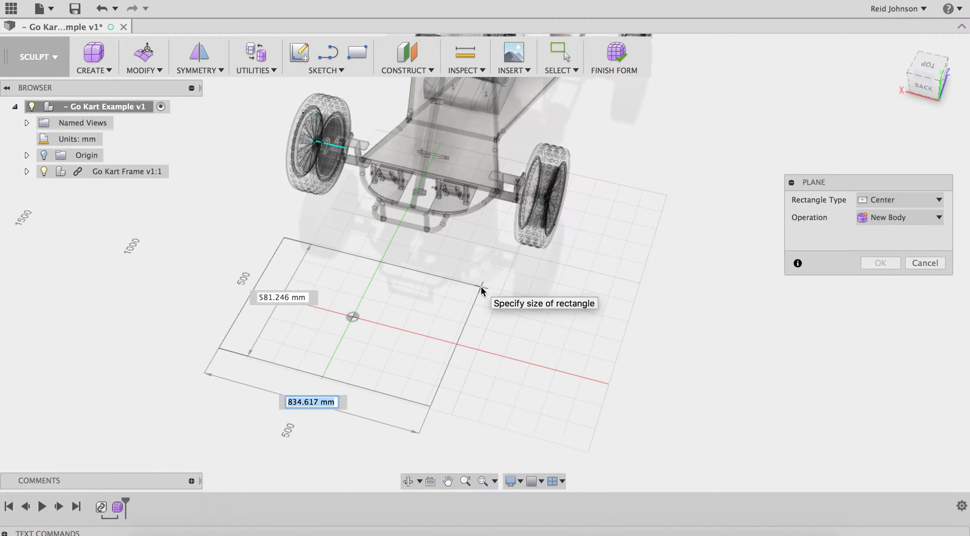
pyautogui.click(482, 291)
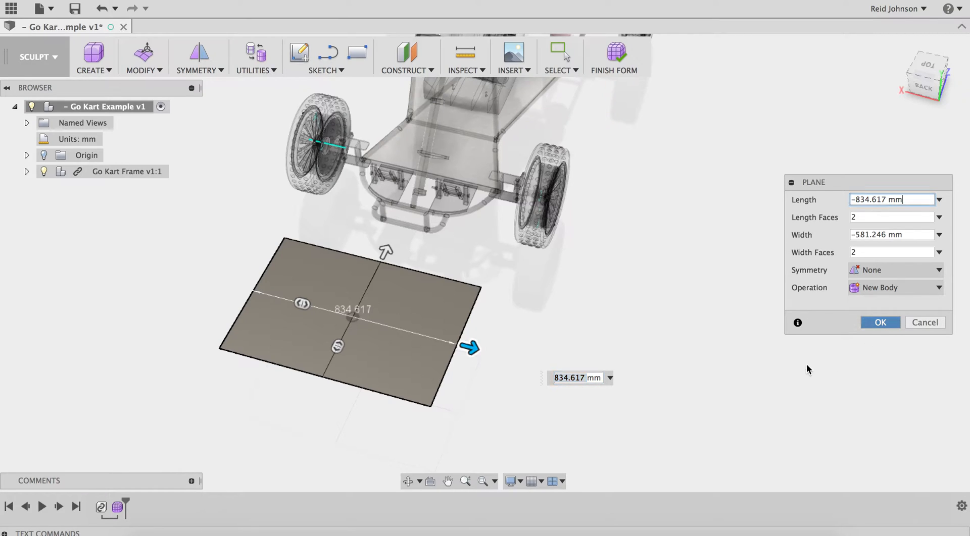
pyautogui.click(879, 323)
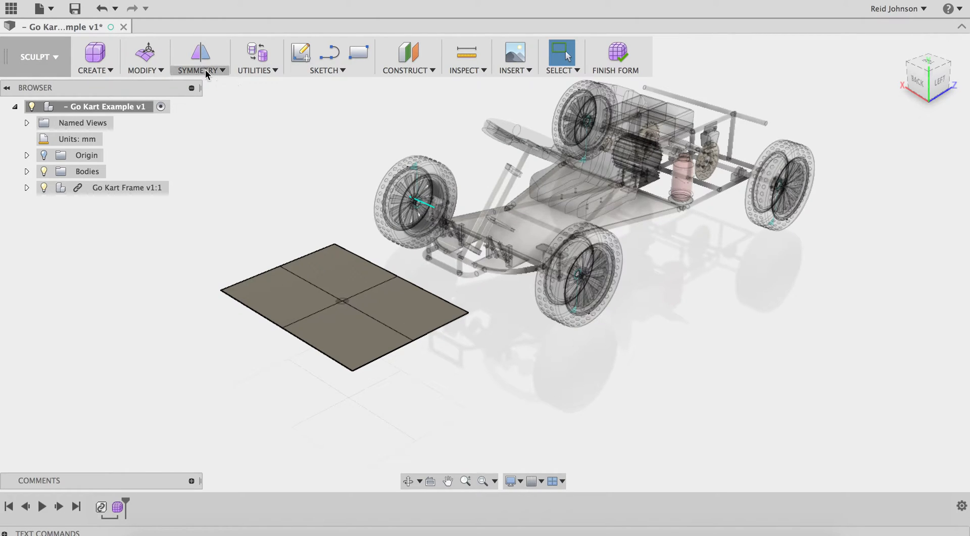
# Step: Apply Mirror - Internal symmetry linking faces on both sides of the plane's center
pyautogui.click(198, 58)
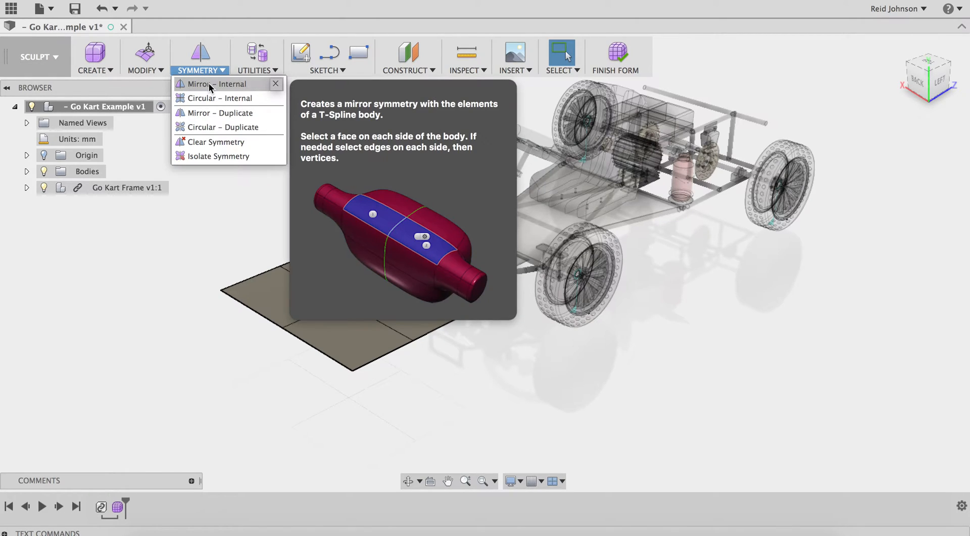
pyautogui.click(217, 84)
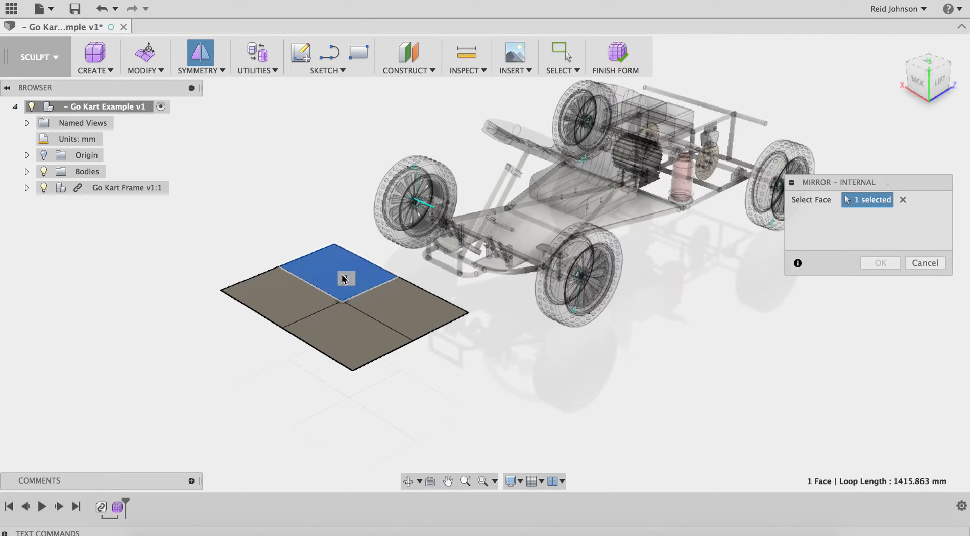
pyautogui.click(412, 313)
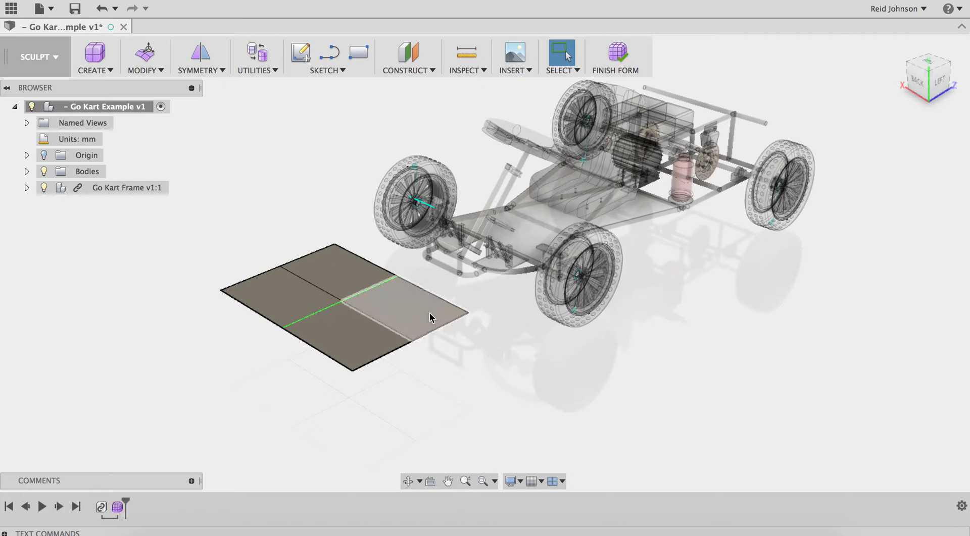
# Step: Move the plane up off the ground beside the kart, verifying from the Left view
pyautogui.rightClick(431, 317)
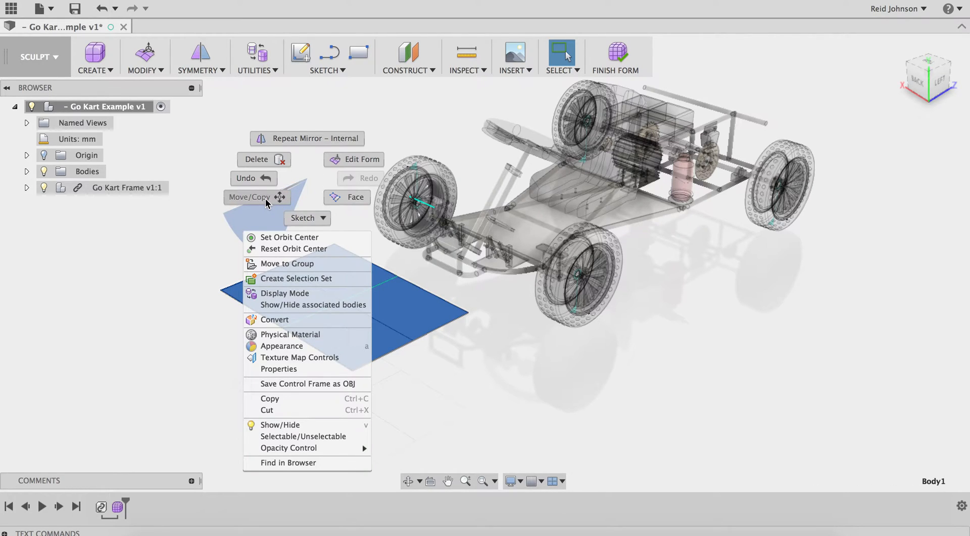
pyautogui.click(251, 198)
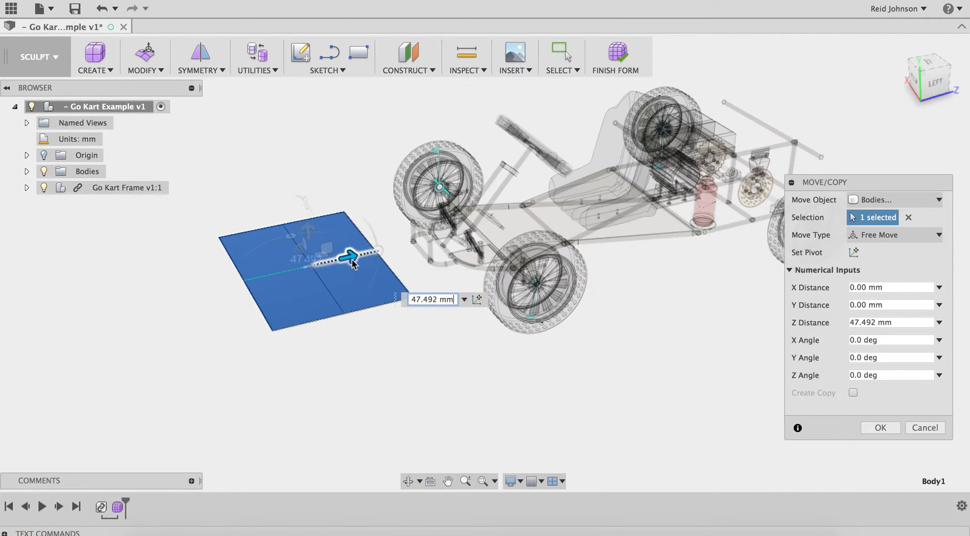
pyautogui.moveTo(351, 256); pyautogui.dragTo(443, 235)
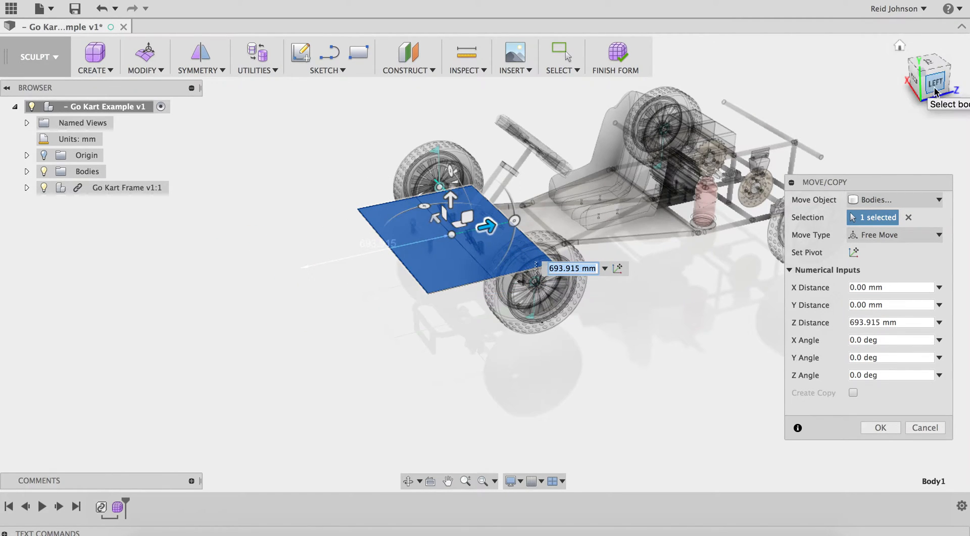
pyautogui.click(928, 82)
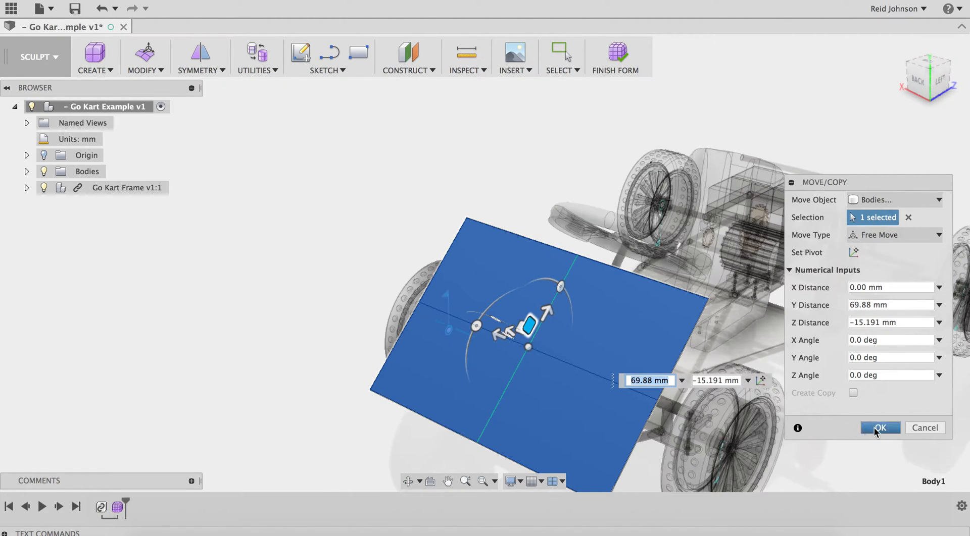
pyautogui.click(879, 427)
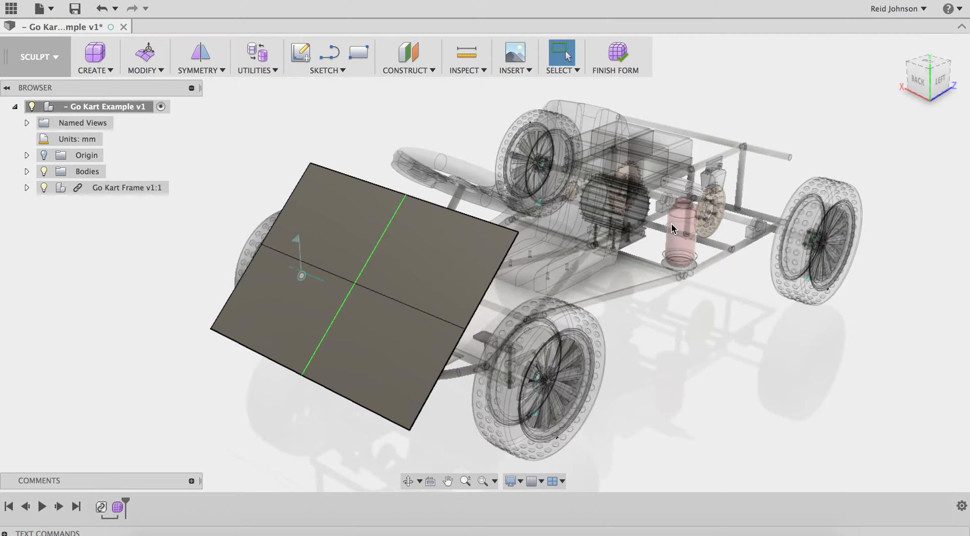
pyautogui.moveTo(111, 155)
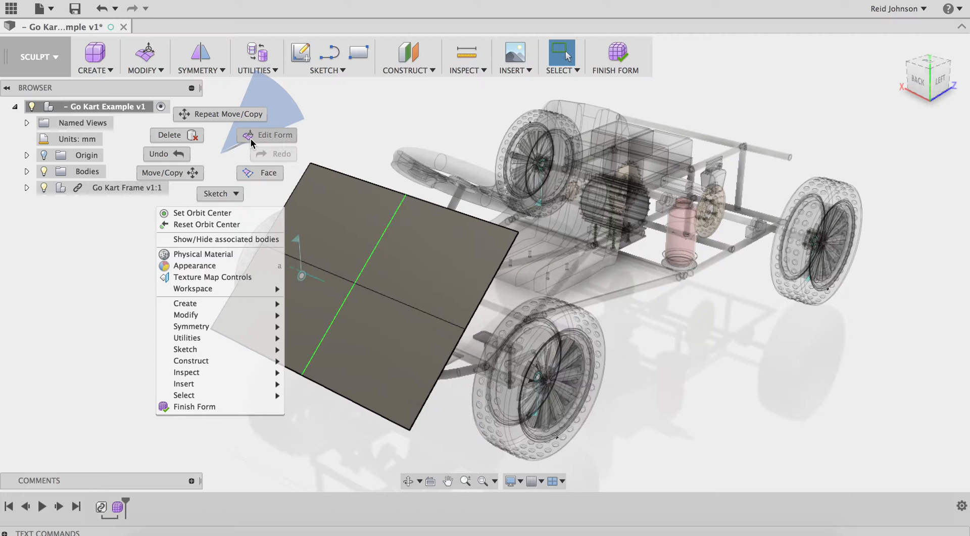
# Step: Drag the lower front edges down and tilt them about 15 degrees to curve the nose
pyautogui.click(273, 135)
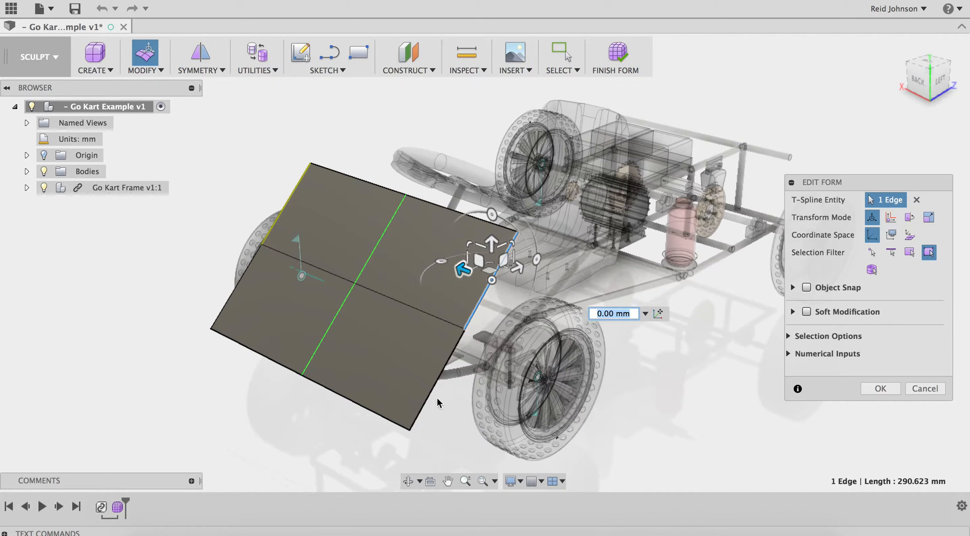
pyautogui.moveTo(432, 402)
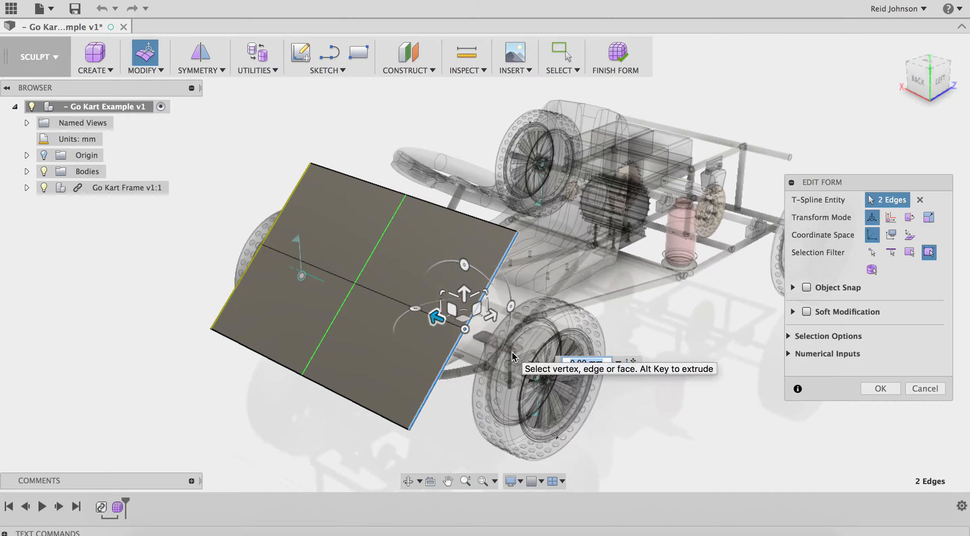
pyautogui.moveTo(501, 347)
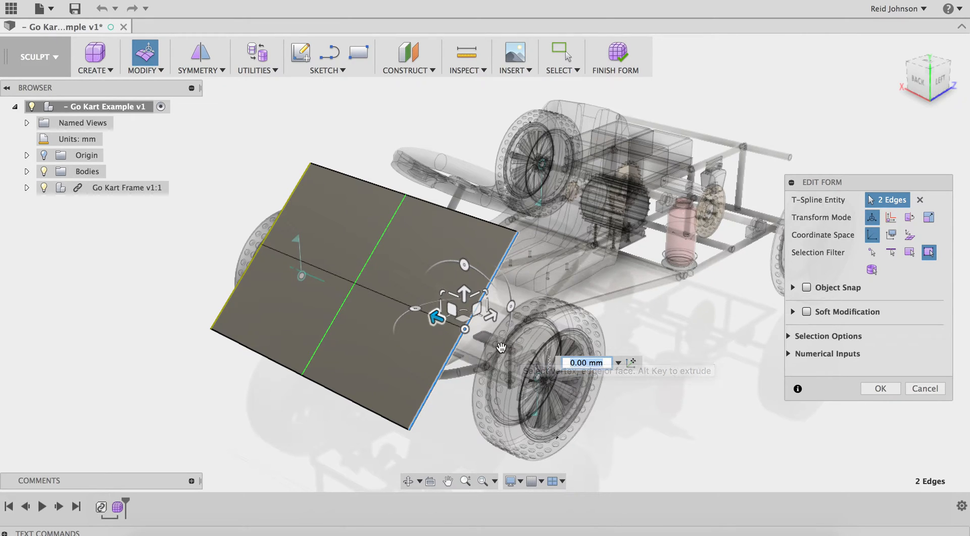
pyautogui.moveTo(480, 312)
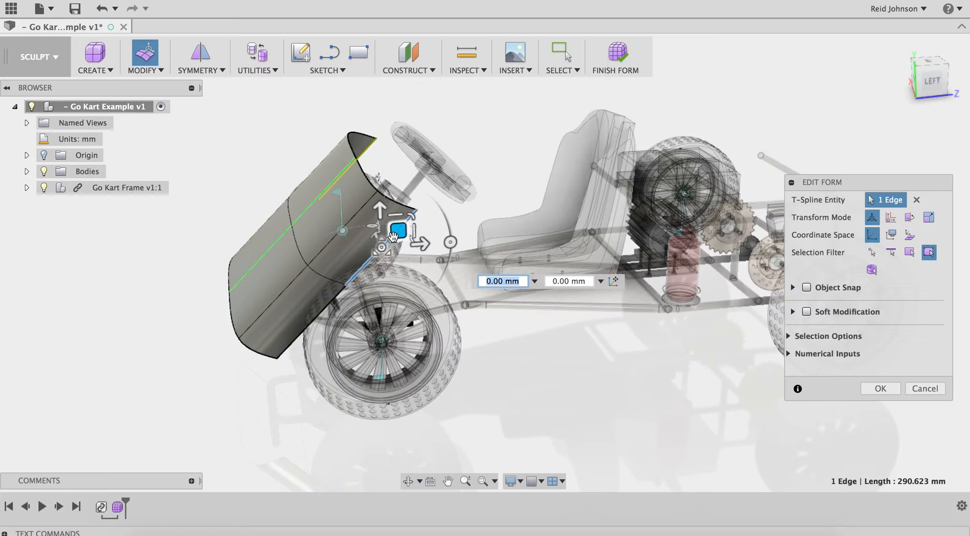
pyautogui.moveTo(396, 230); pyautogui.dragTo(406, 243)
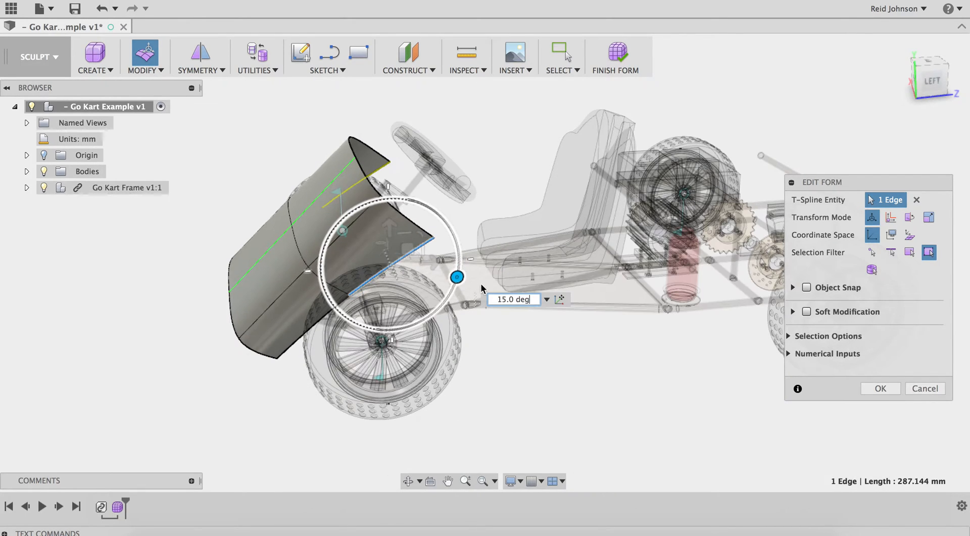
pyautogui.click(890, 217)
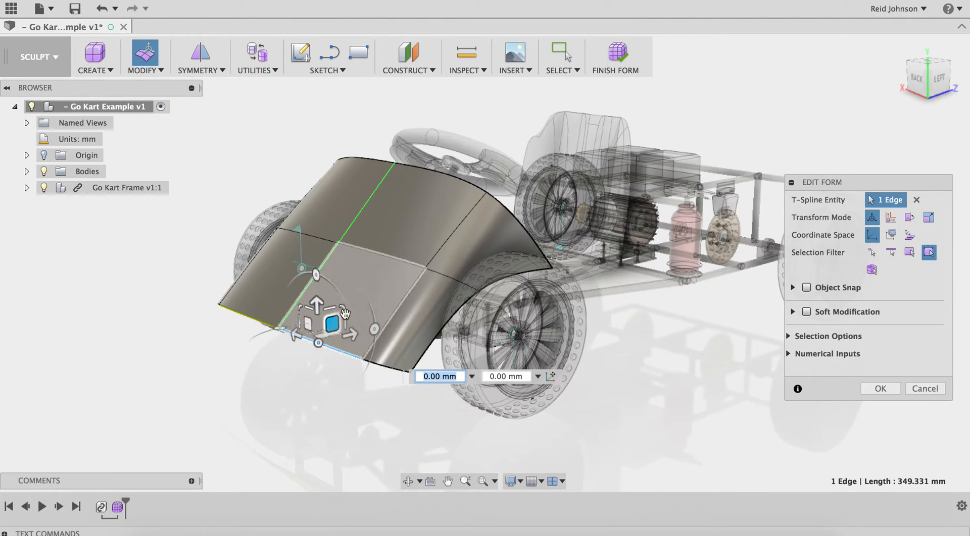
pyautogui.moveTo(316, 303)
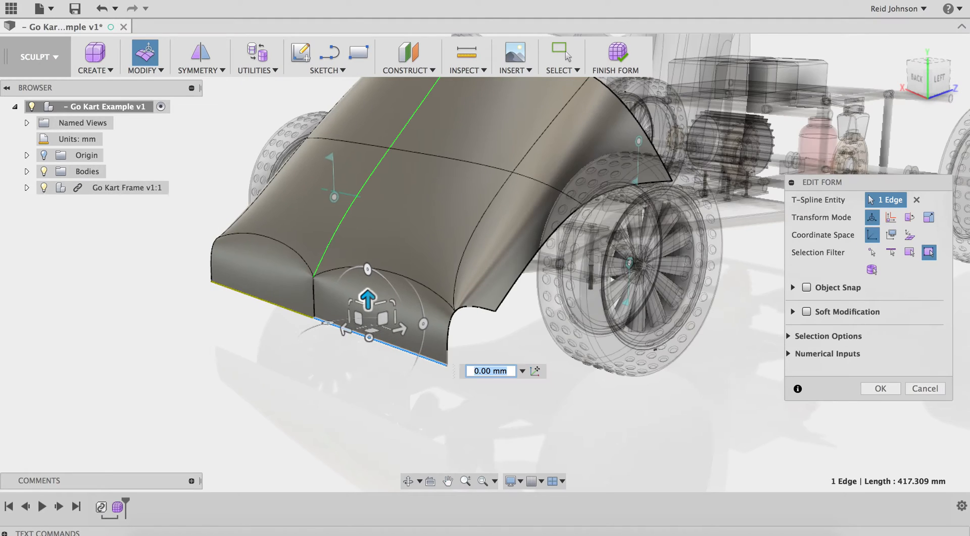
pyautogui.click(879, 389)
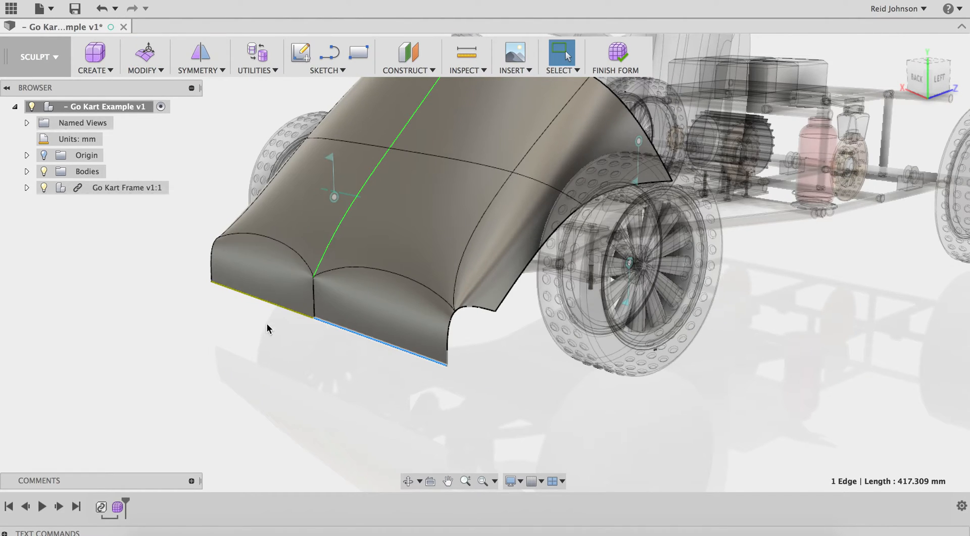
# Step: Weld the lower front and corner vertex pairs at the nose with Weld Vertices
pyautogui.click(144, 57)
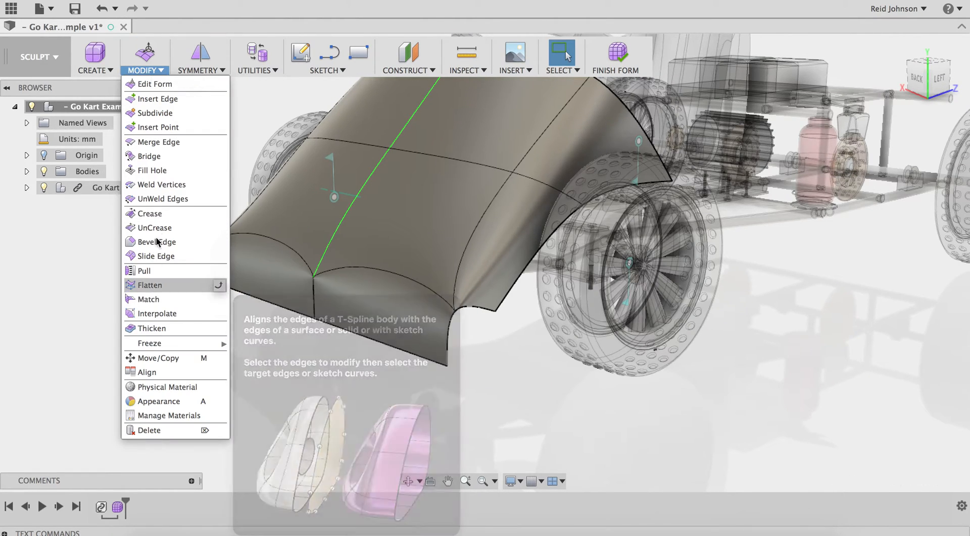
pyautogui.click(163, 184)
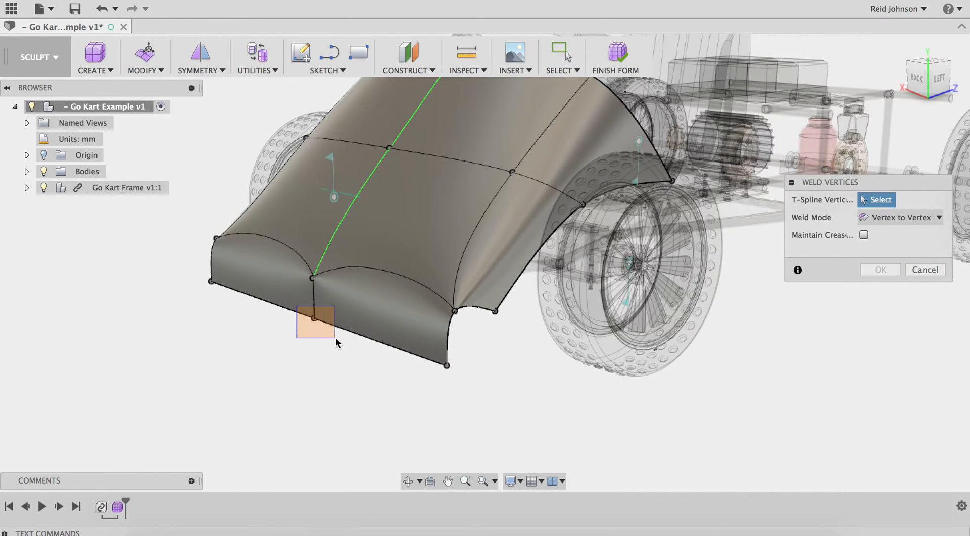
pyautogui.click(314, 322)
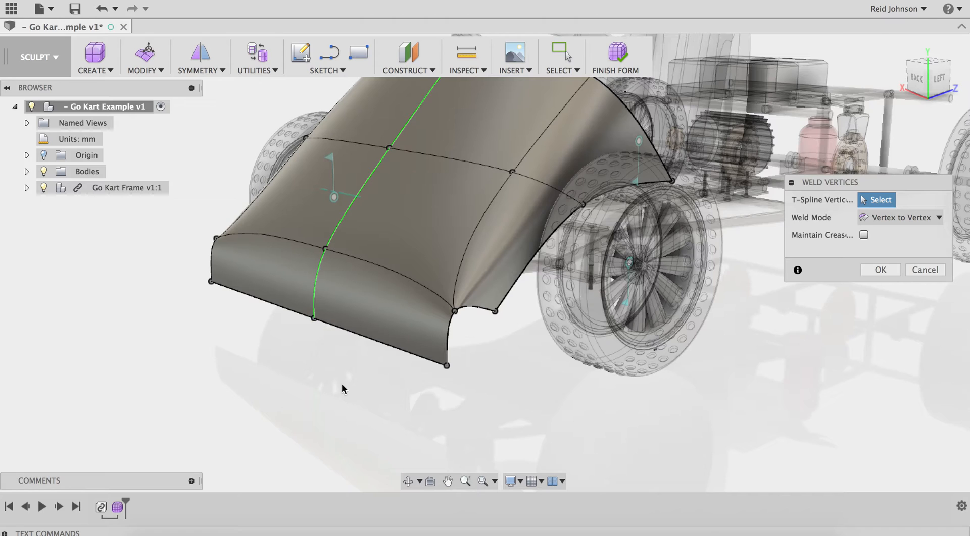
pyautogui.moveTo(529, 410)
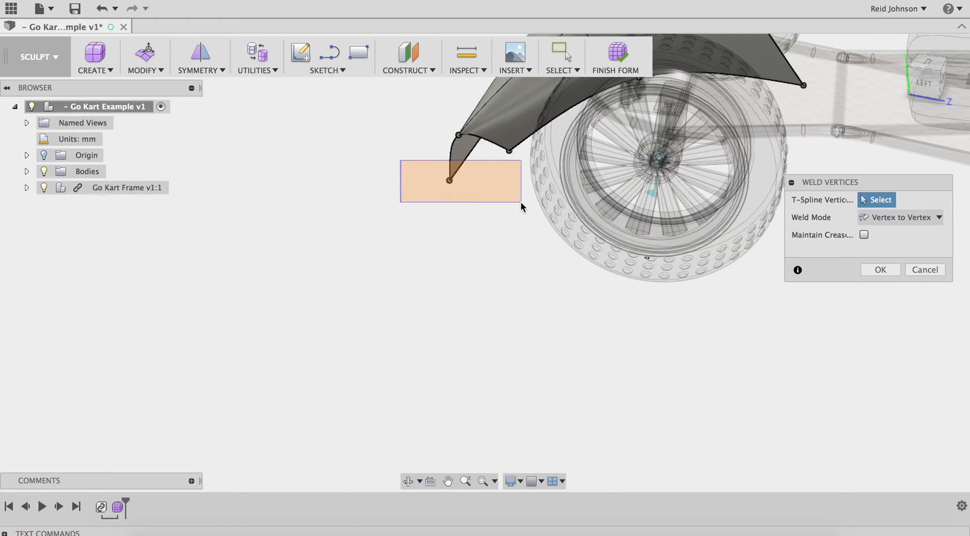
pyautogui.click(448, 179)
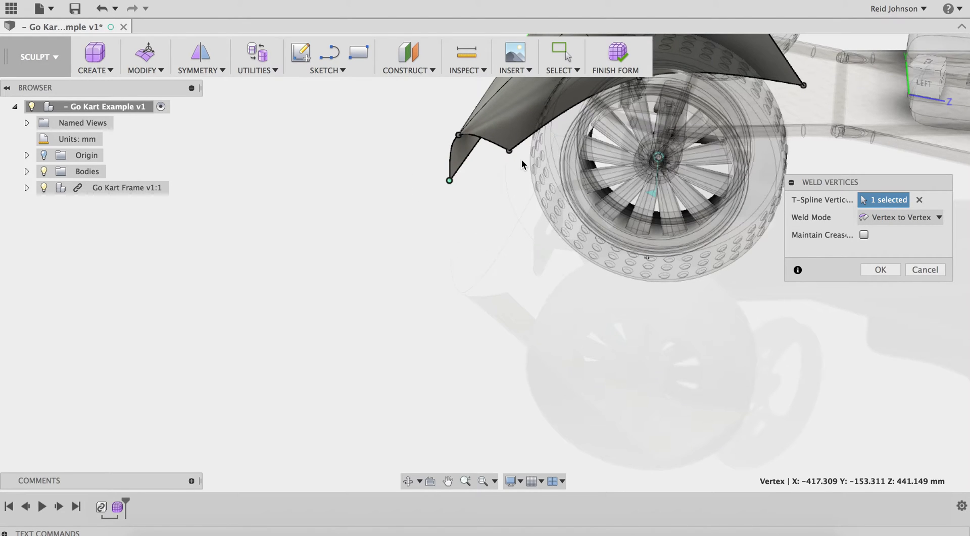
pyautogui.click(920, 199)
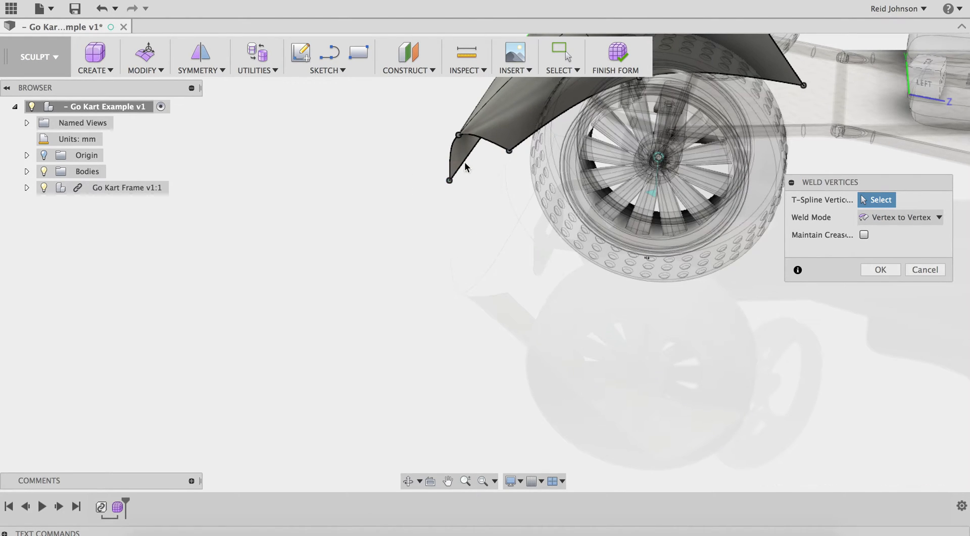
pyautogui.click(449, 180)
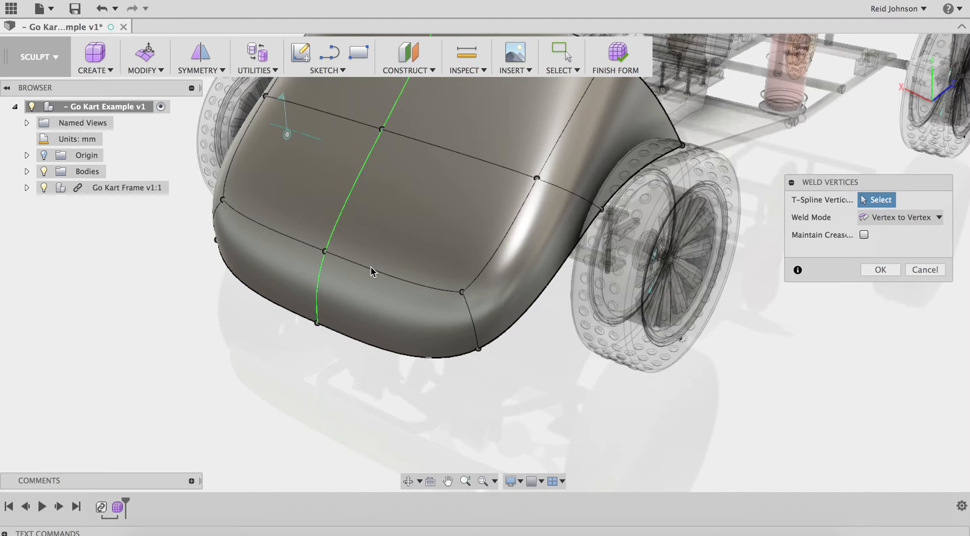
pyautogui.moveTo(394, 295)
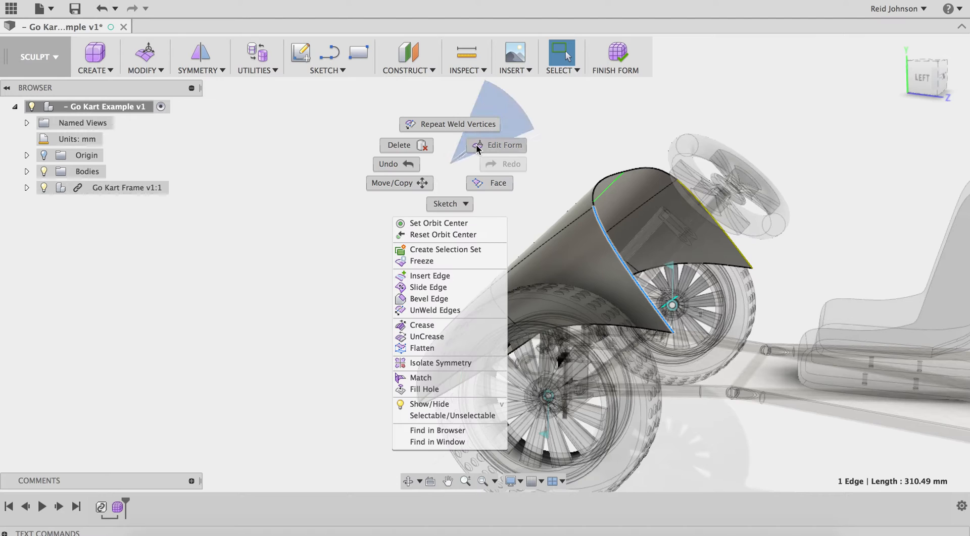
# Step: Extrude the side panel end edges rearward along both sides of the kart frame
pyautogui.click(504, 145)
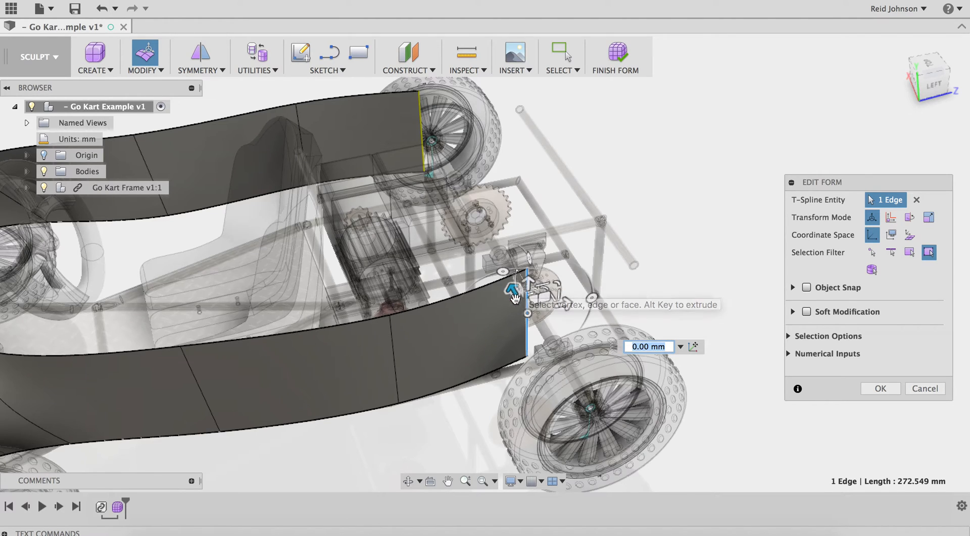
pyautogui.click(879, 388)
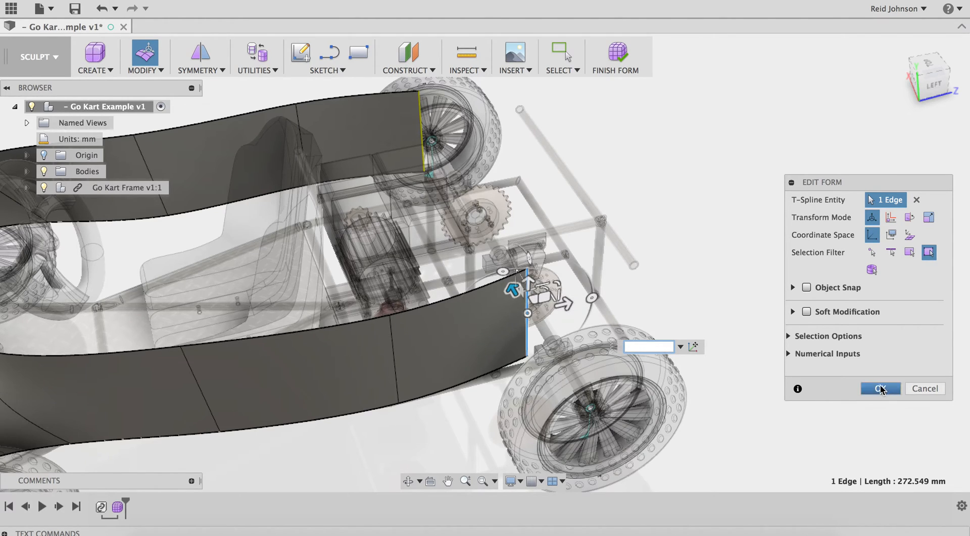
pyautogui.click(879, 388)
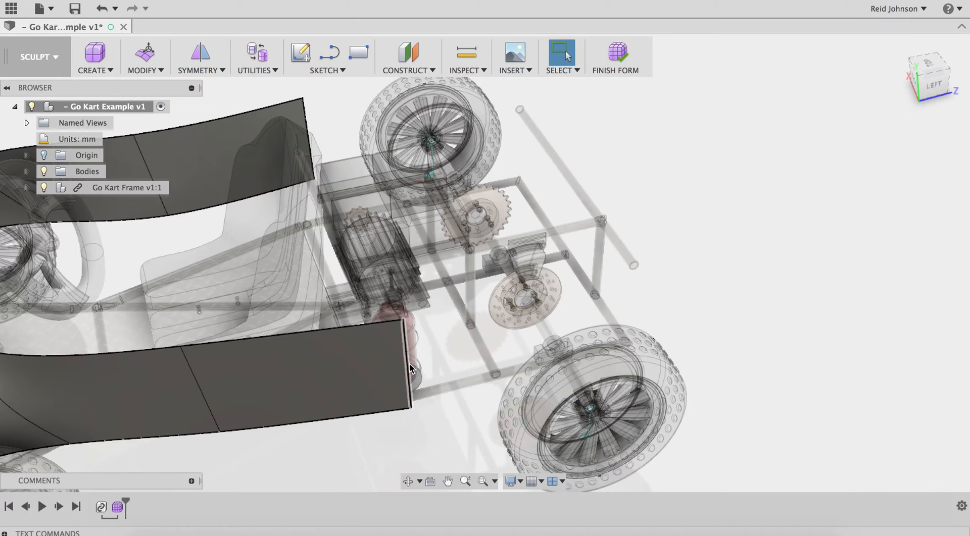
pyautogui.click(408, 365)
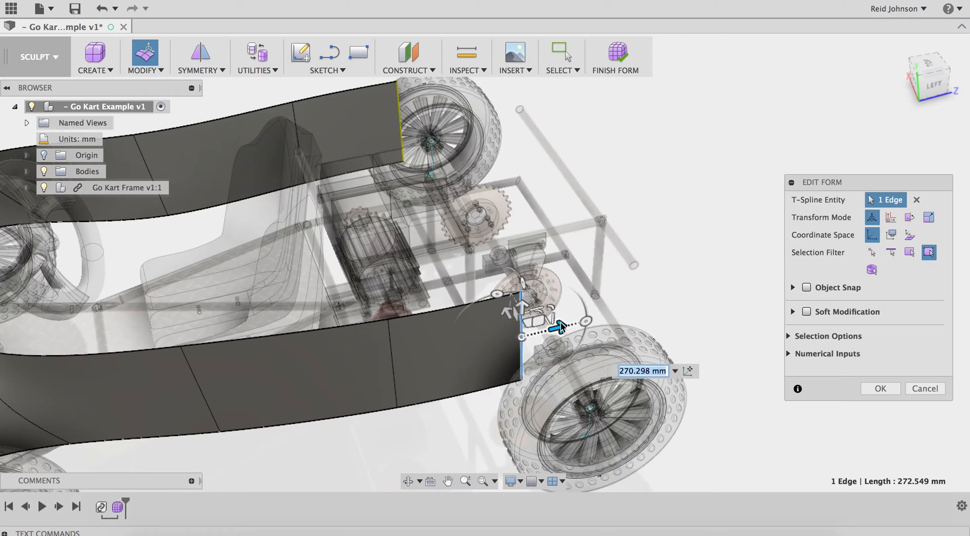
pyautogui.moveTo(563, 334)
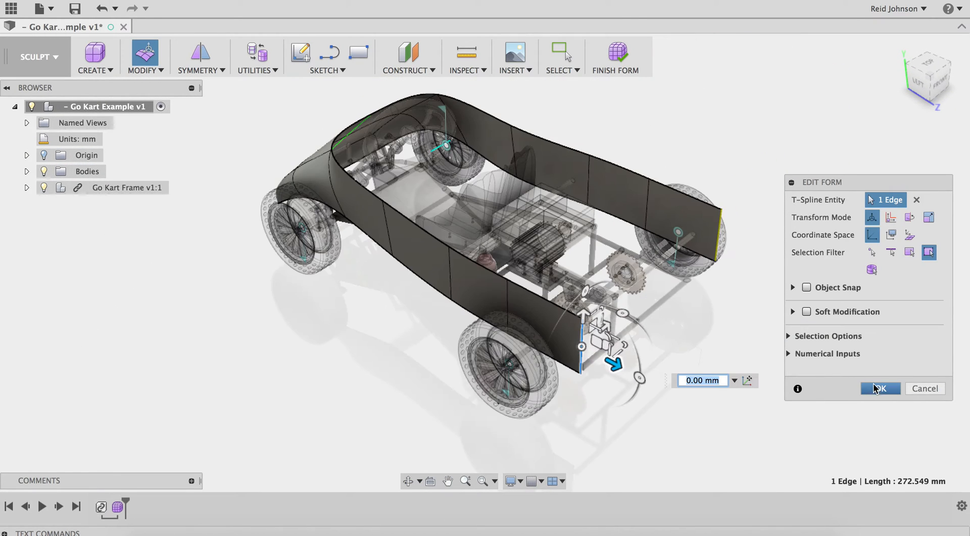
pyautogui.click(879, 388)
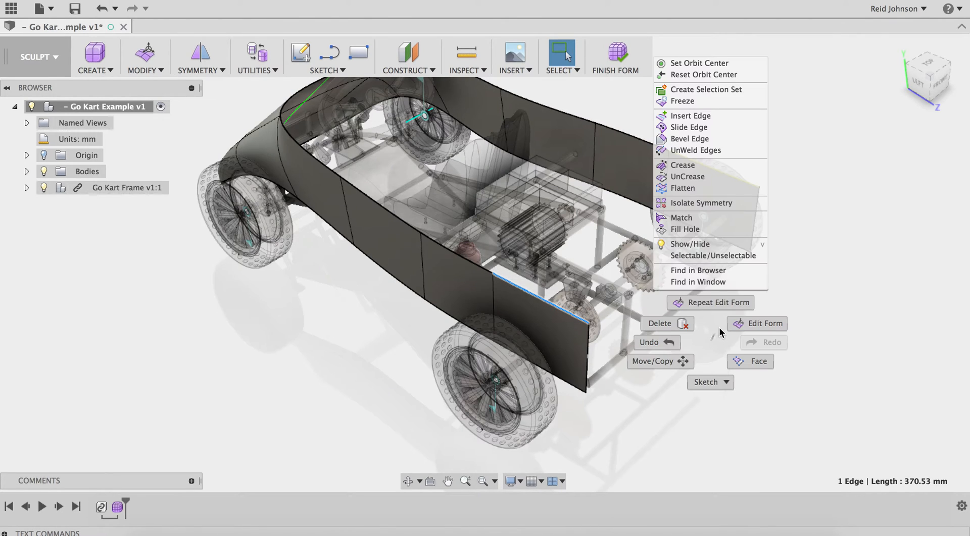
# Step: Alt-drag the open end edge across so both side panels meet in the middle
pyautogui.click(762, 324)
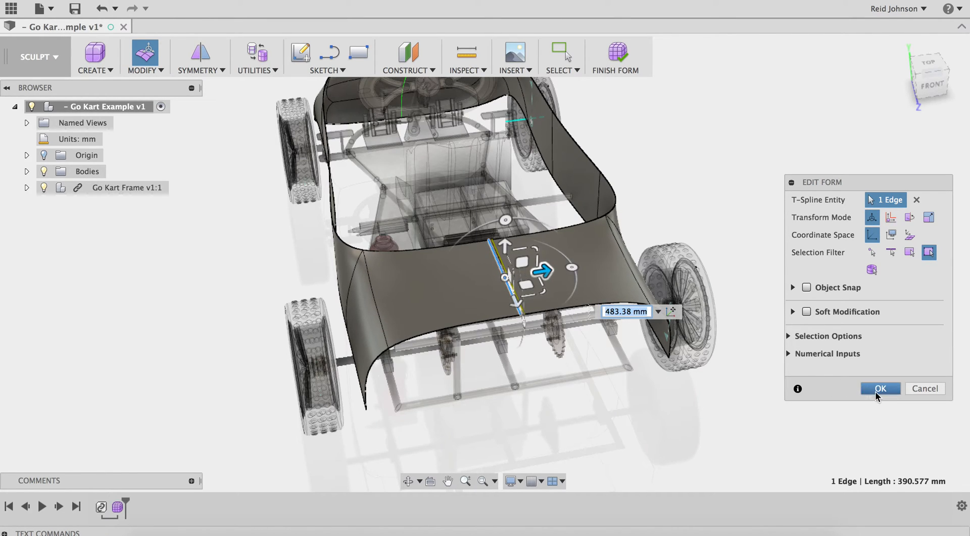
pyautogui.click(879, 388)
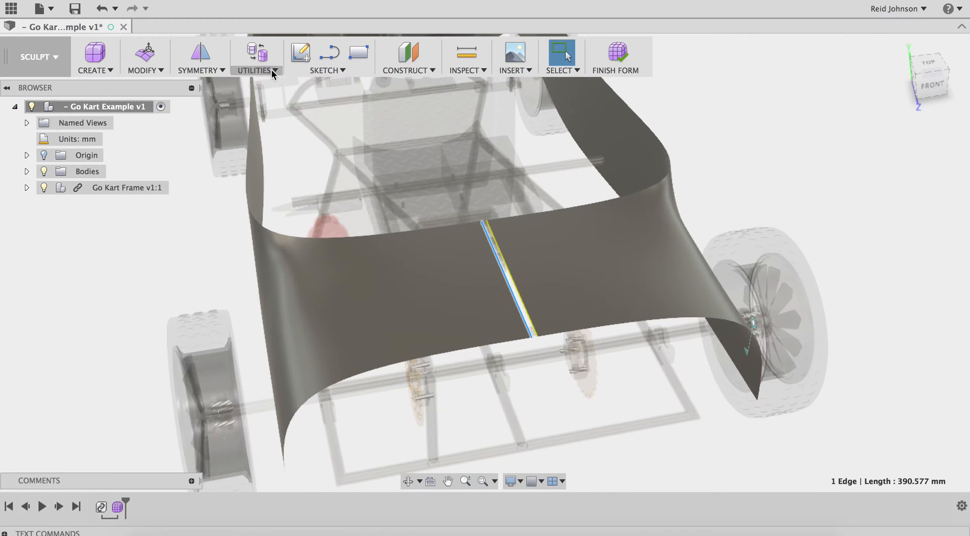
pyautogui.click(142, 57)
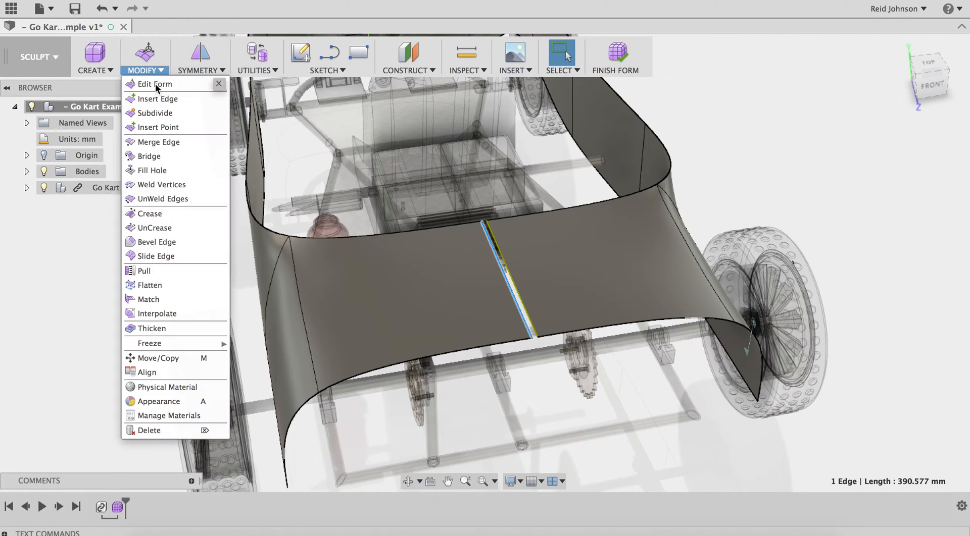
pyautogui.moveTo(155, 228)
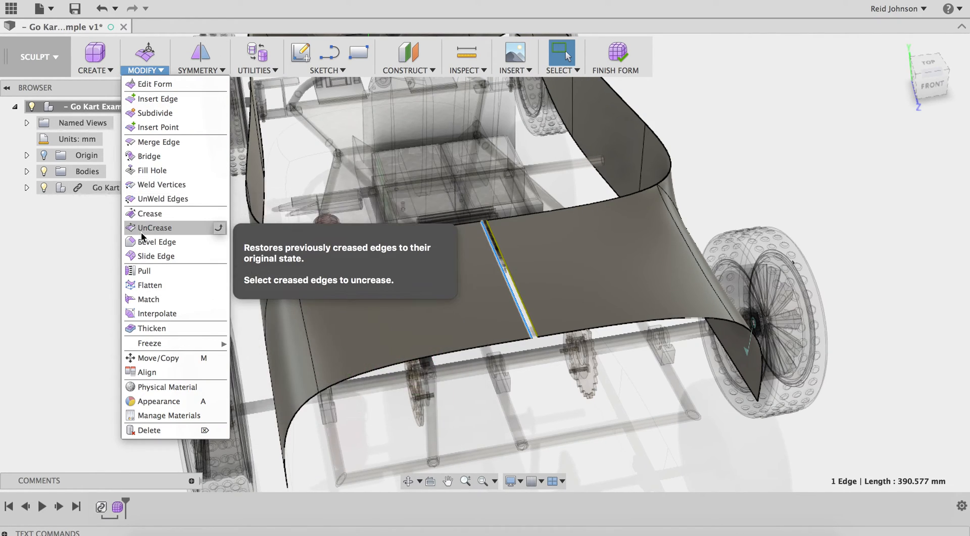
# Step: Weld the meeting vertices along the seam where the two panels join
pyautogui.click(162, 184)
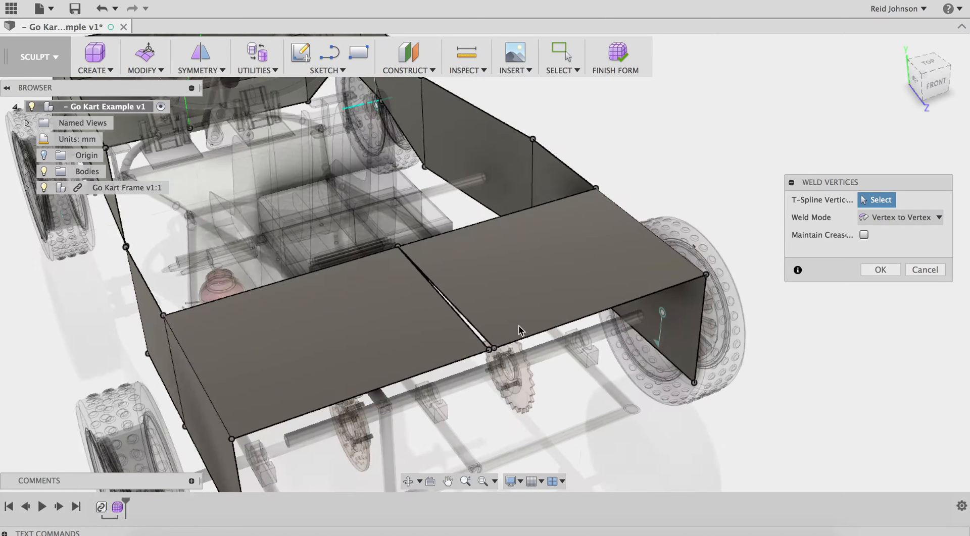
pyautogui.moveTo(458, 329)
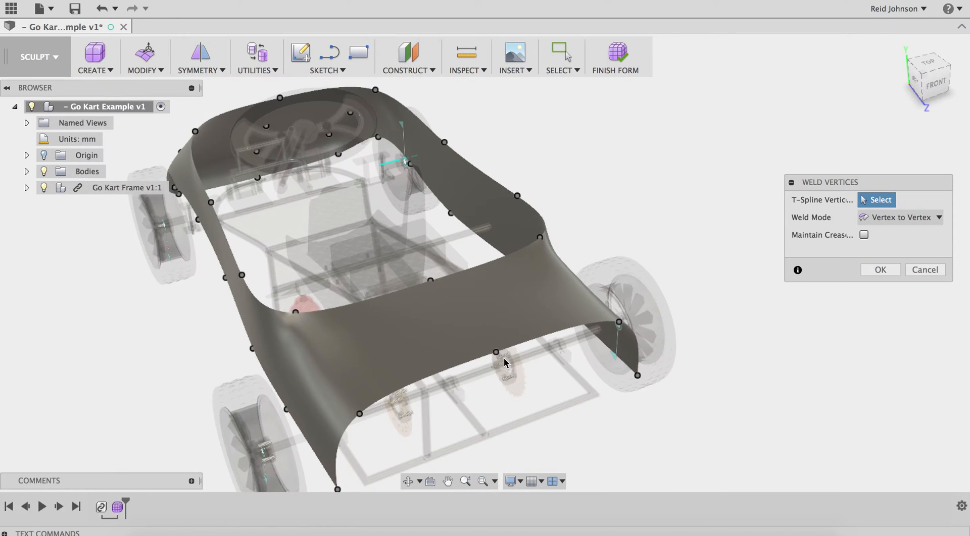
pyautogui.click(879, 270)
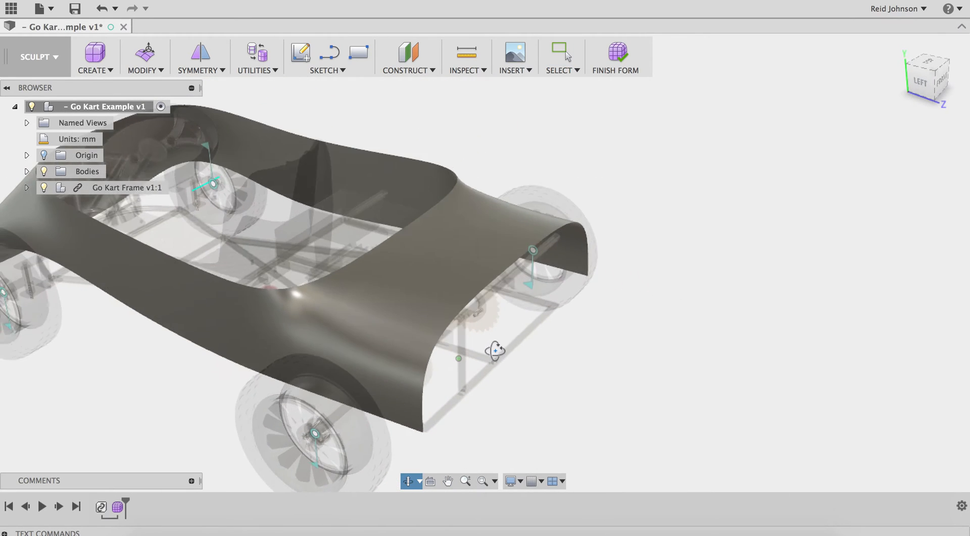
# Step: Pull the rear opening edge down into a rounded tail, then start bridging opposing edges
pyautogui.click(526, 297)
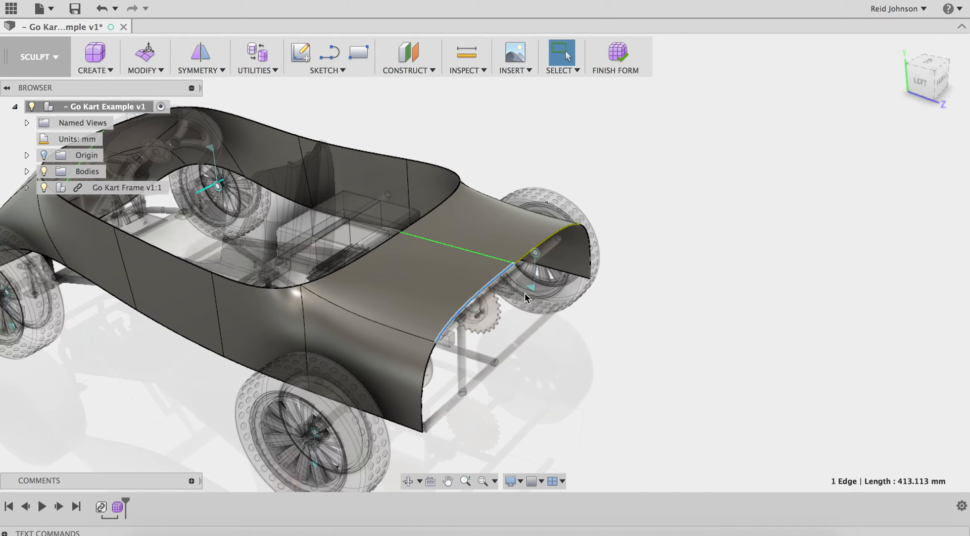
pyautogui.click(141, 55)
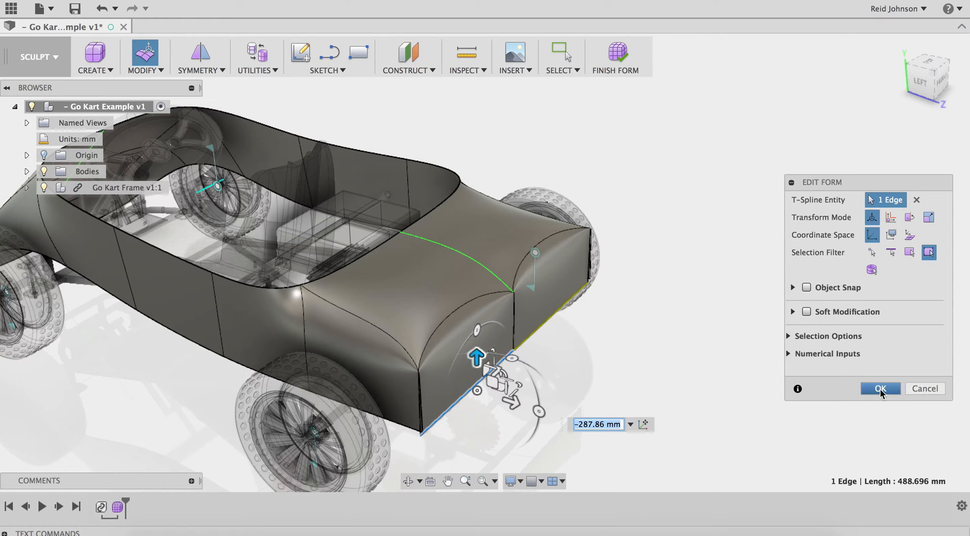
pyautogui.click(879, 389)
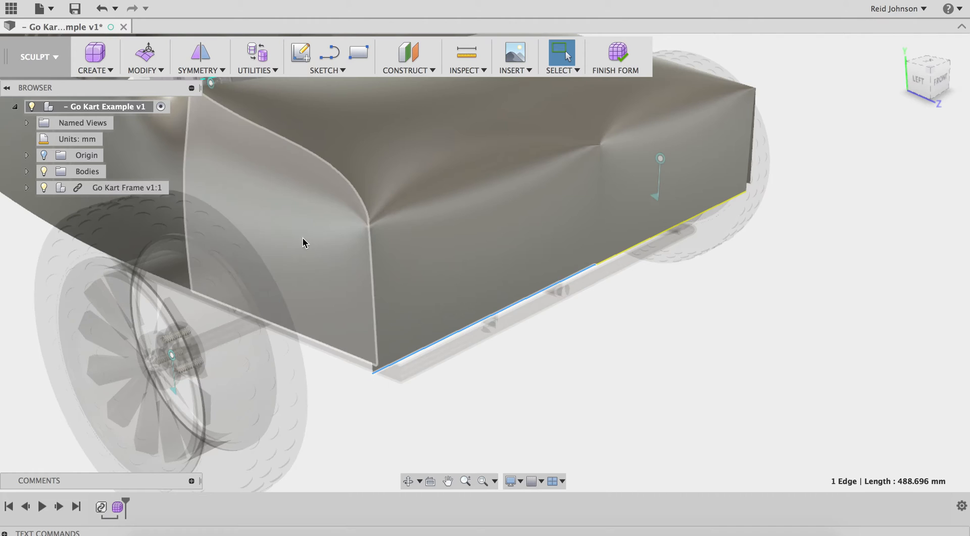
pyautogui.click(144, 57)
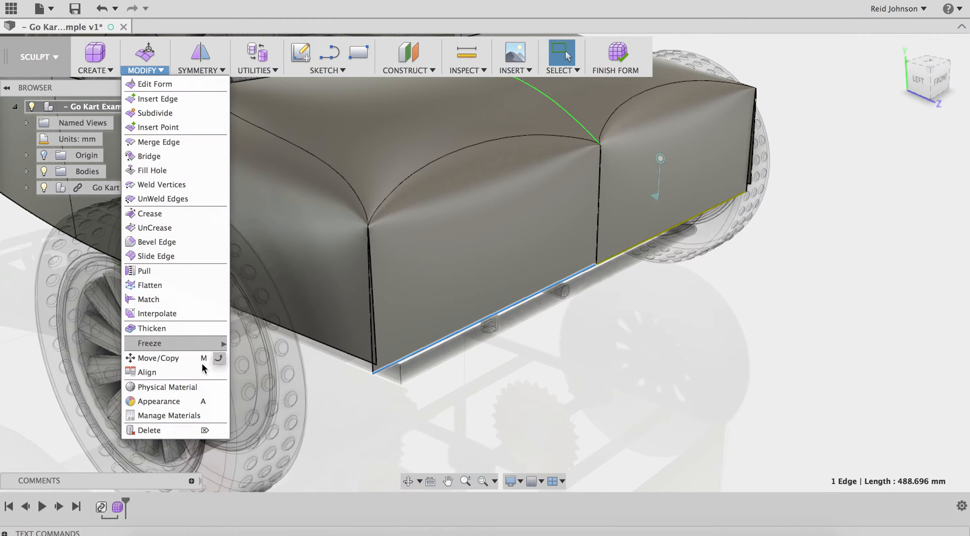
pyautogui.moveTo(148, 156)
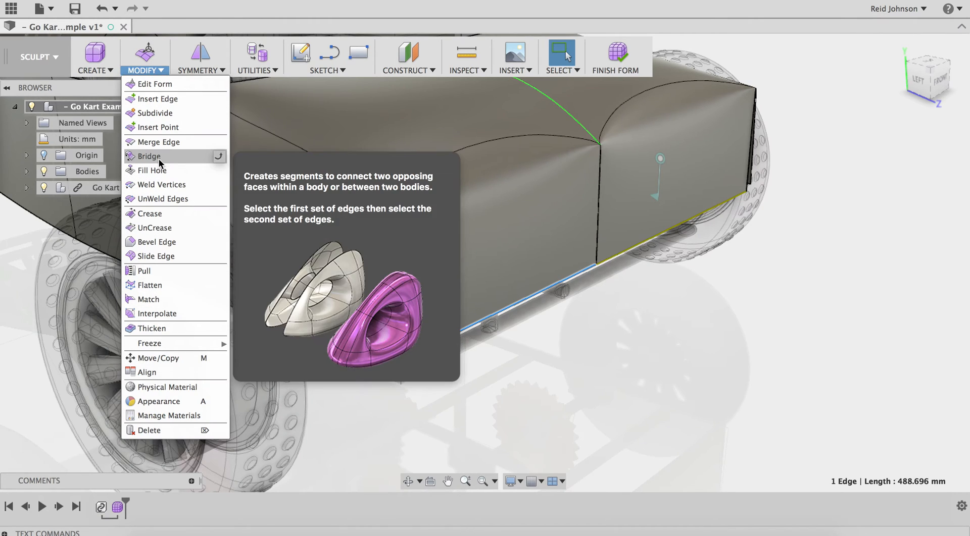
pyautogui.click(164, 184)
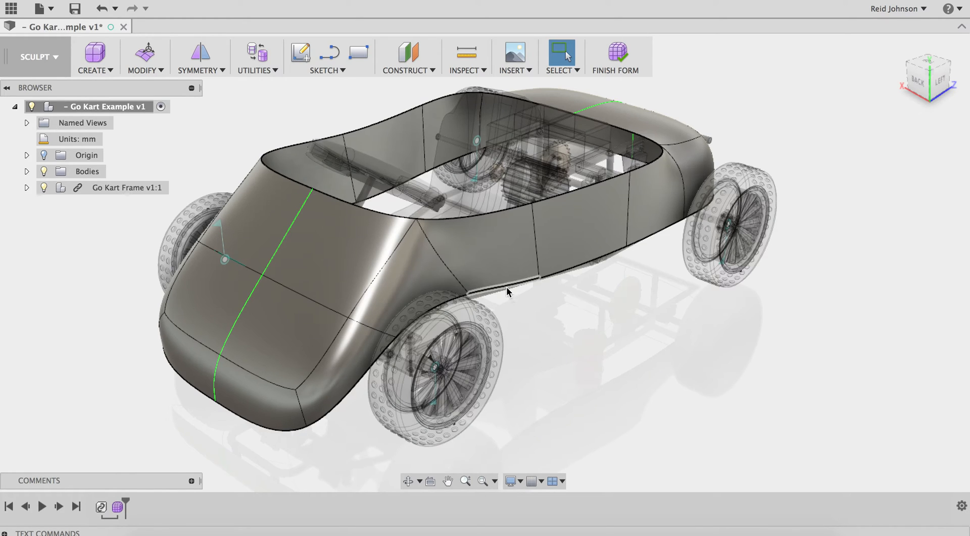
# Step: Lower the body's waistline edge loop by dragging it with Edit Form
pyautogui.click(507, 291)
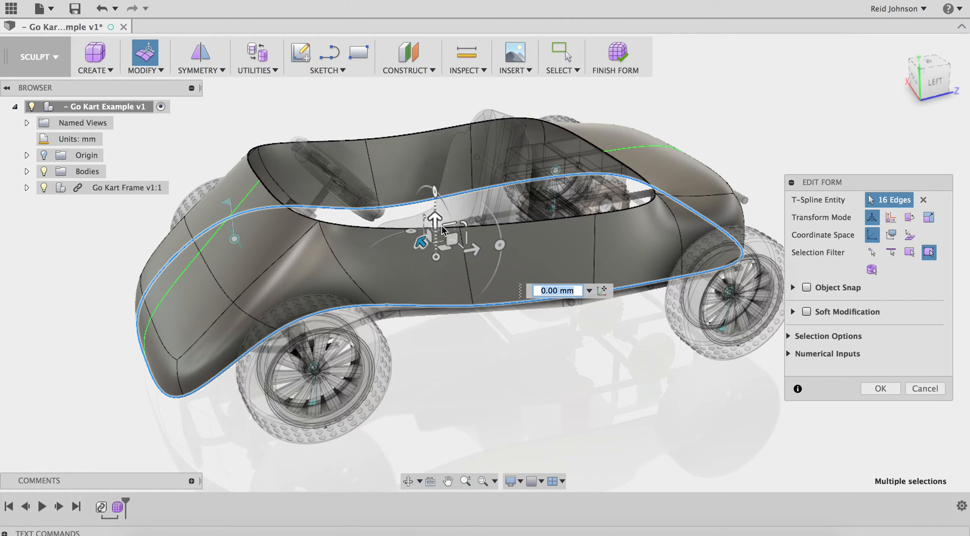
pyautogui.moveTo(436, 216); pyautogui.dragTo(444, 222)
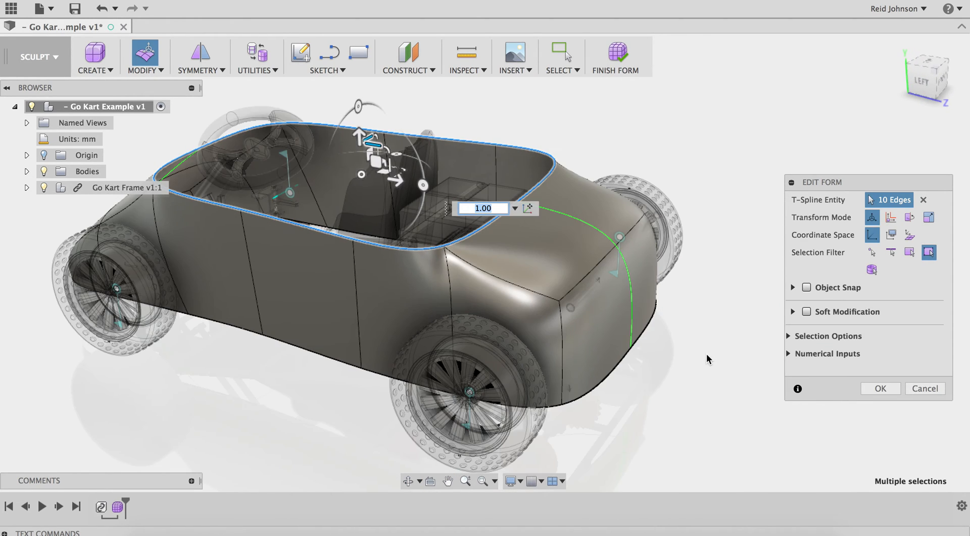
# Step: Adjust the 10 cockpit rim edges so the top edge flows front to back
pyautogui.click(557, 242)
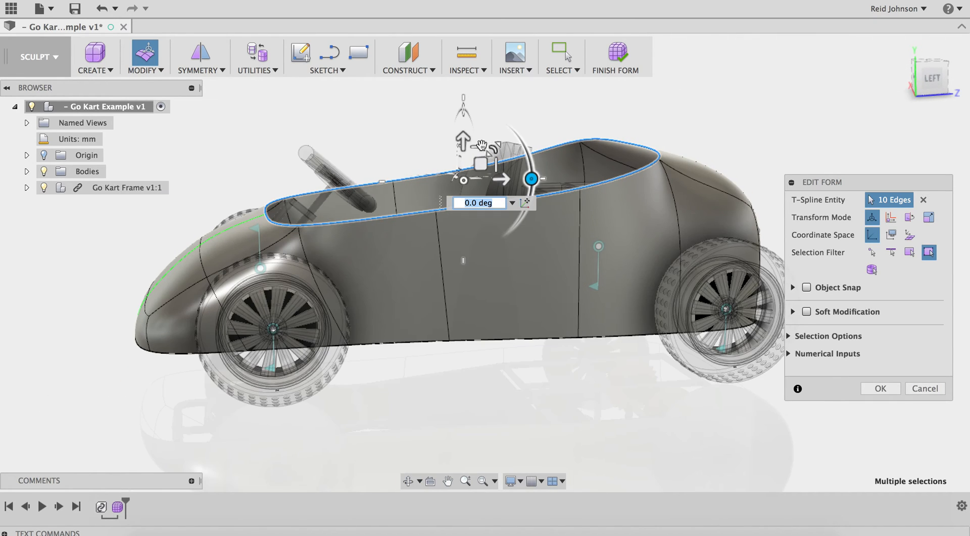
pyautogui.moveTo(474, 149)
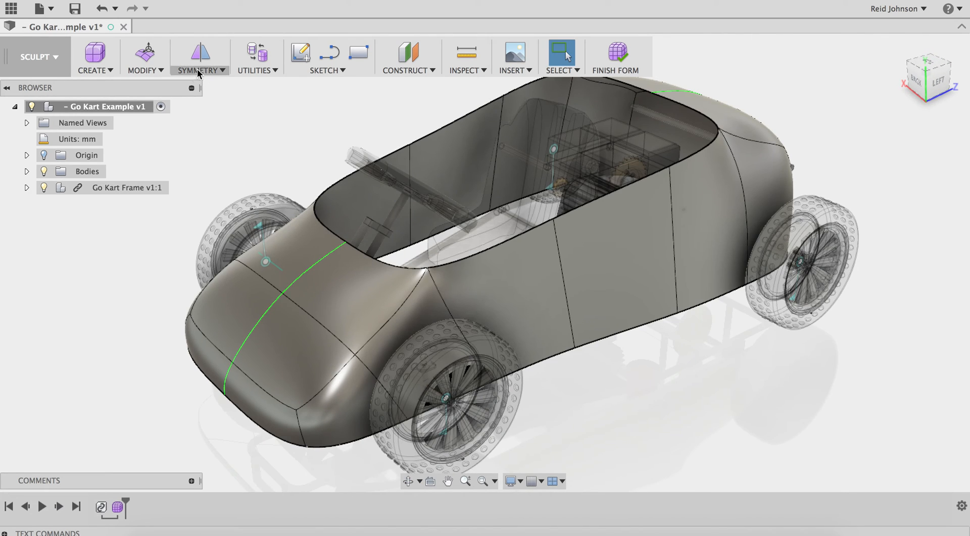
# Step: Thicken the T-spline body shell with a thickness of -5 mm
pyautogui.click(145, 57)
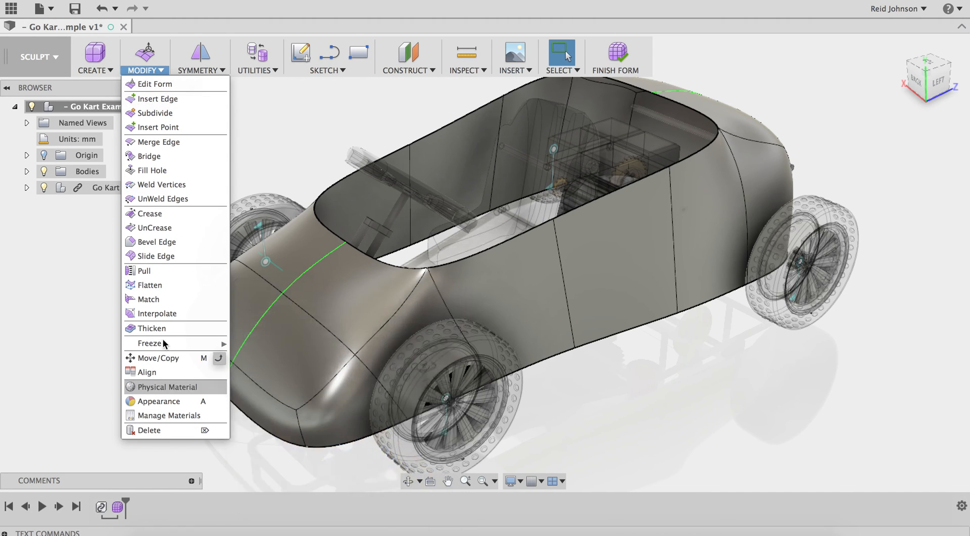
pyautogui.click(151, 328)
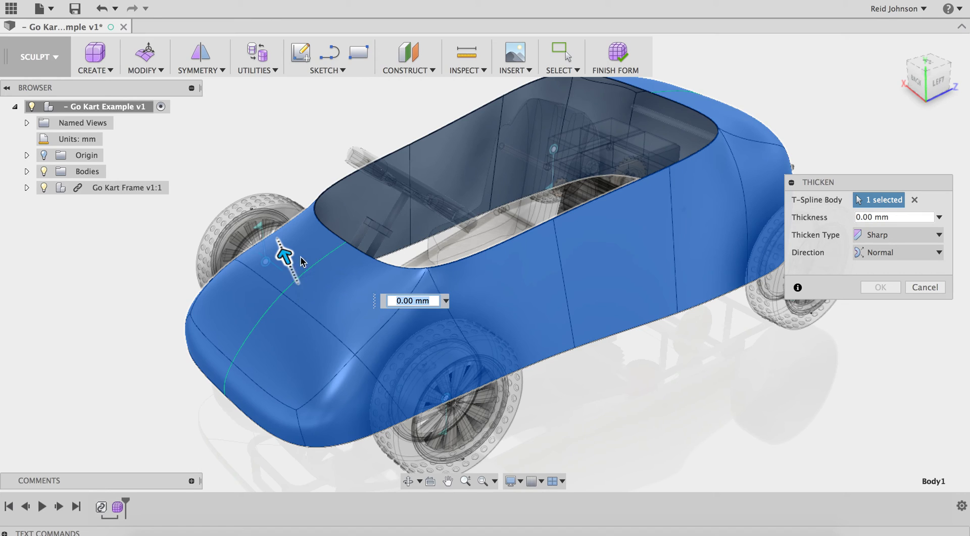
pyautogui.click(893, 218)
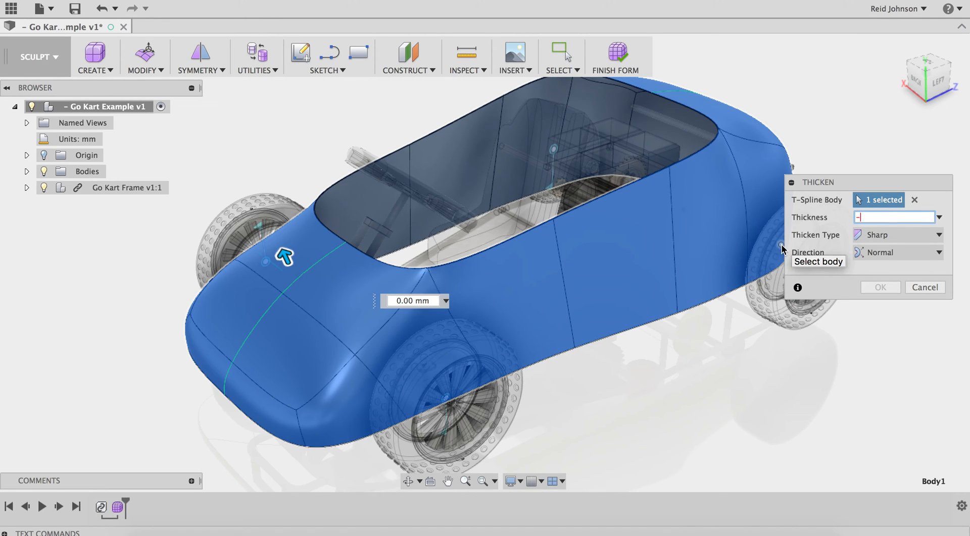
pyautogui.write('-5')
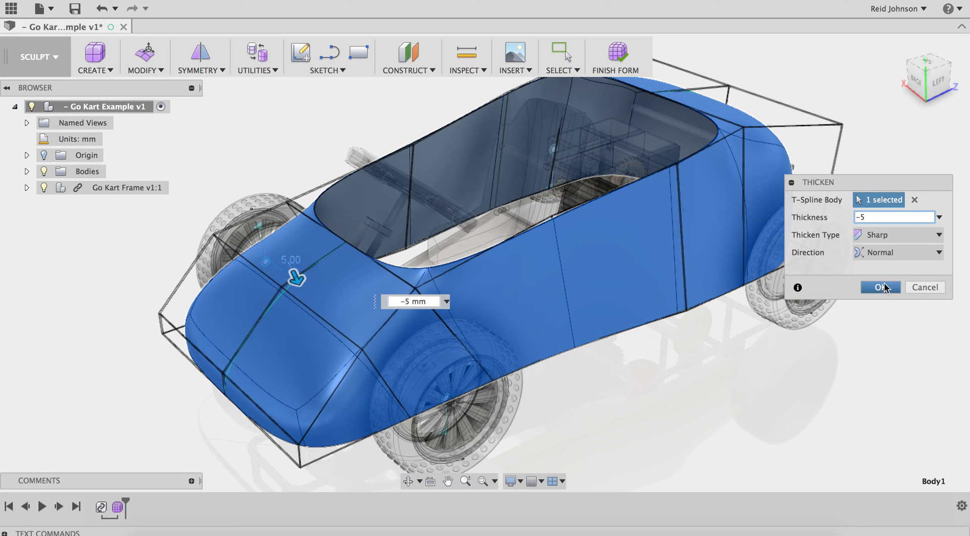
pyautogui.click(878, 287)
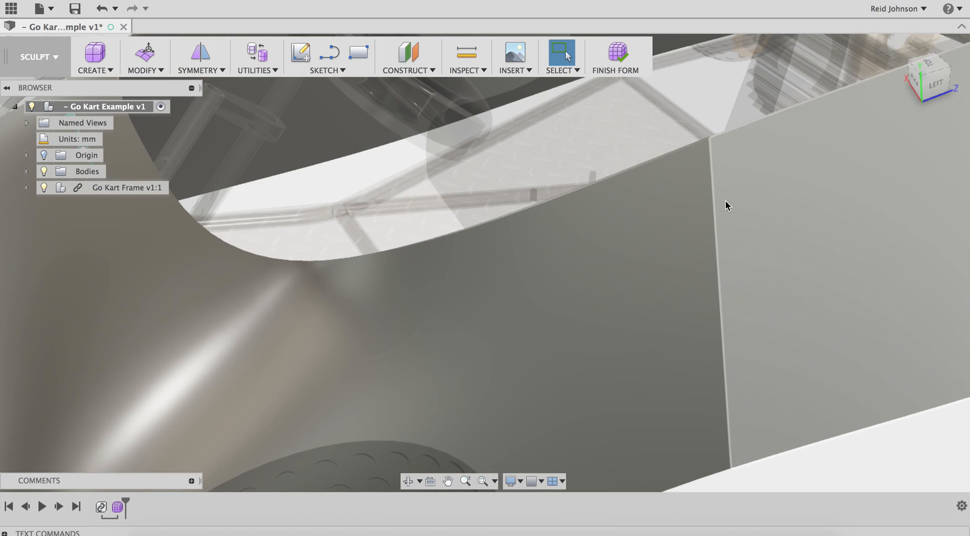
# Step: Move a vertical side-panel edge inward about -22 mm with Edit Form
pyautogui.rightClick(727, 206)
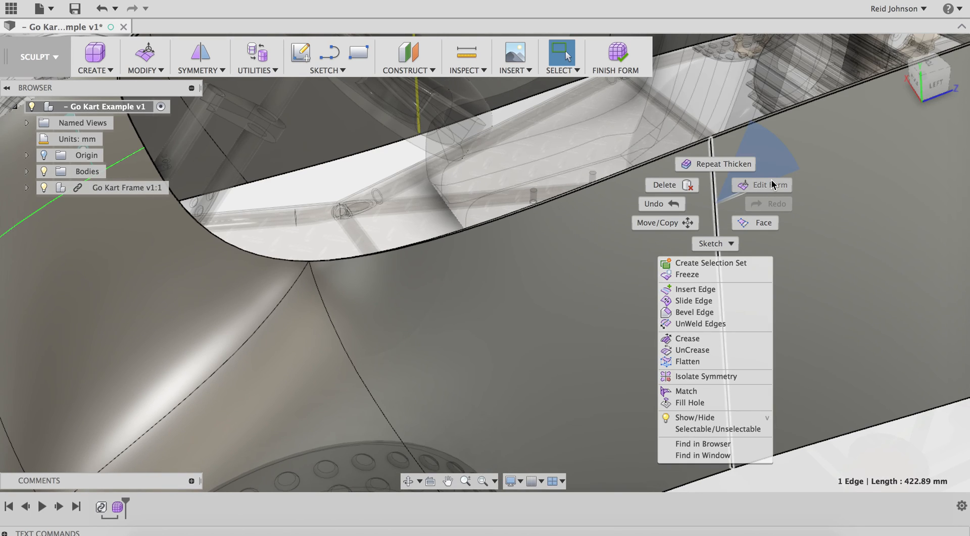
pyautogui.click(769, 185)
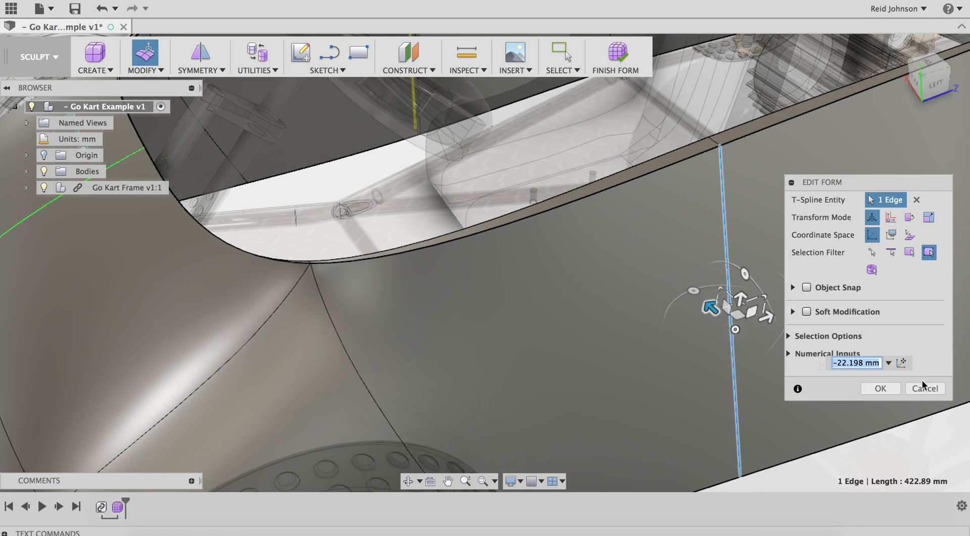
pyautogui.click(879, 388)
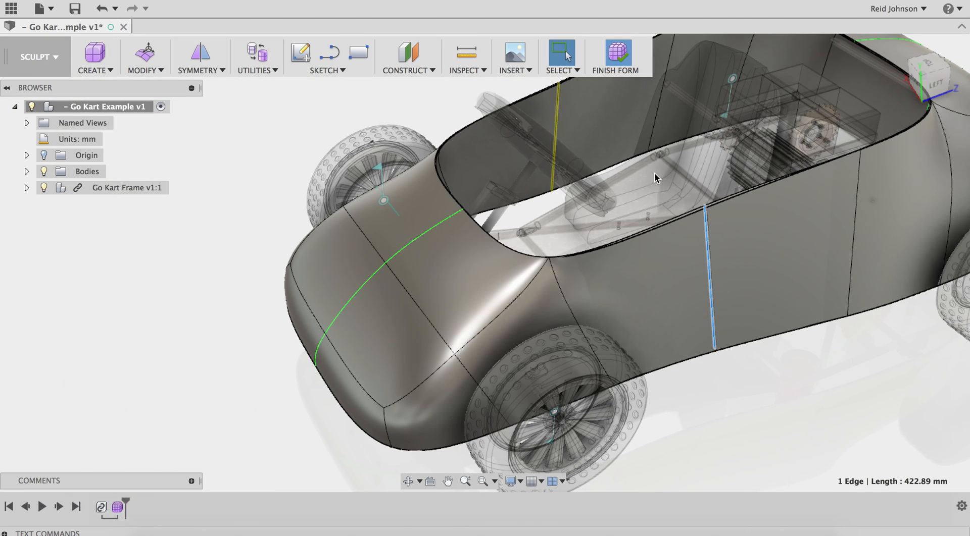
# Step: Finish Form, dismiss the self-intersection error, and finish again to get a solid body
pyautogui.click(615, 57)
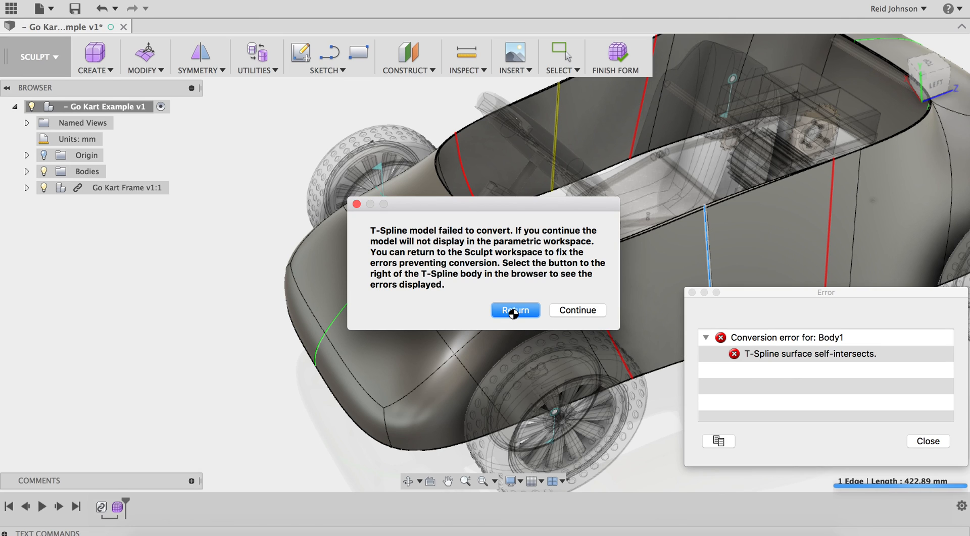
pyautogui.click(515, 311)
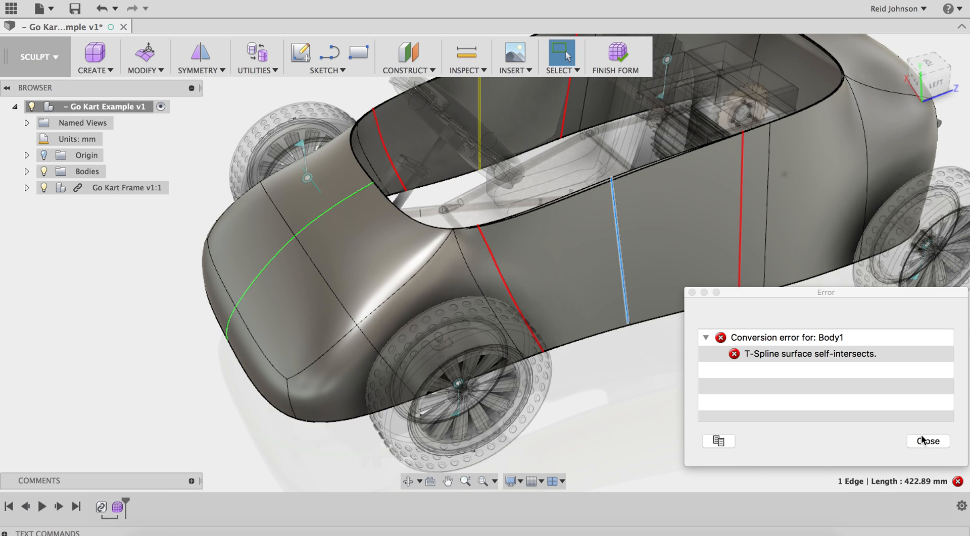
pyautogui.click(926, 441)
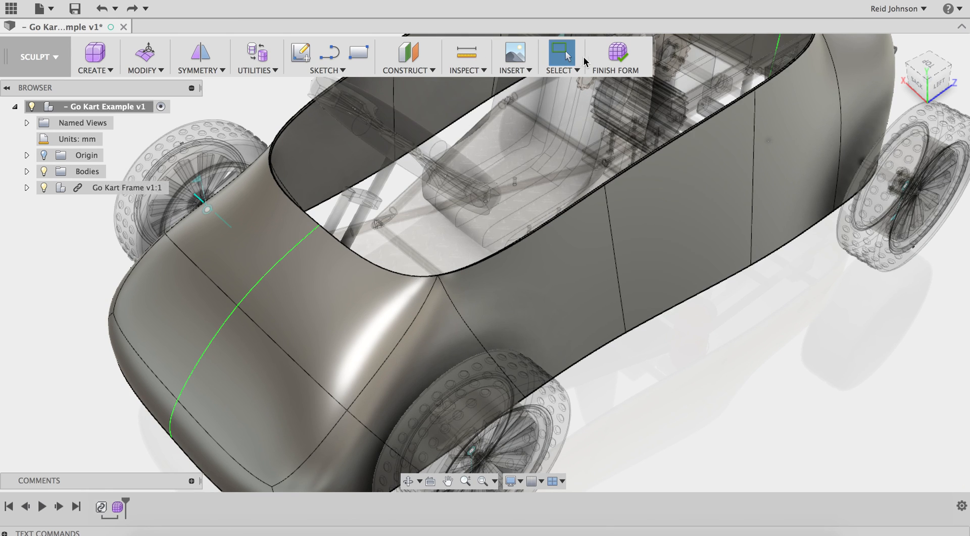
pyautogui.click(614, 58)
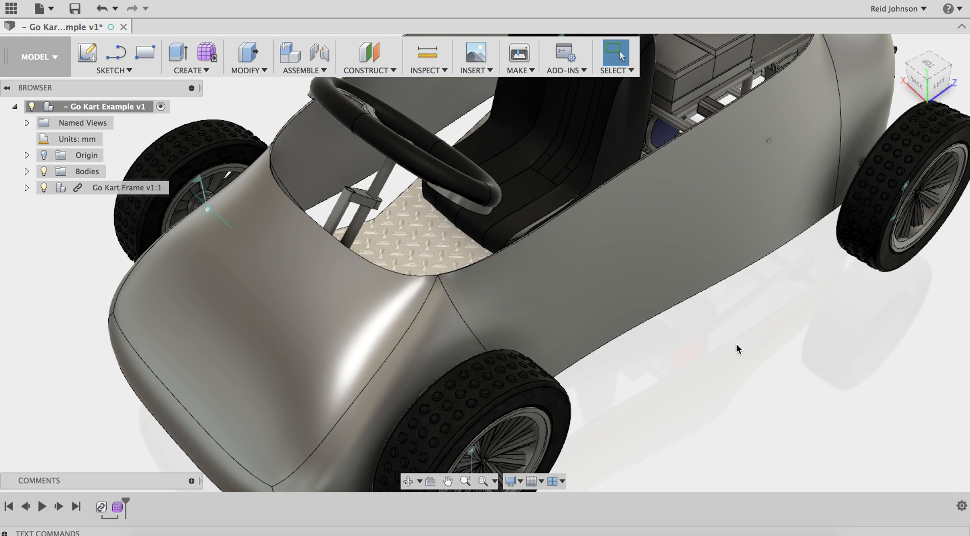